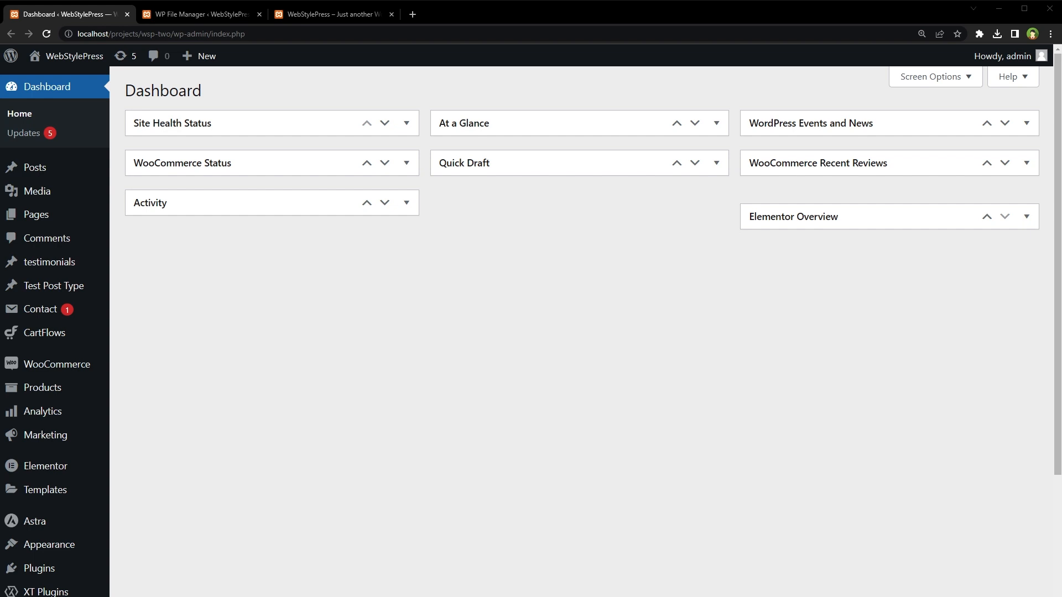
# Export only Media from June 2019 to July 2022 and download the XML file
pyautogui.scroll(-3)
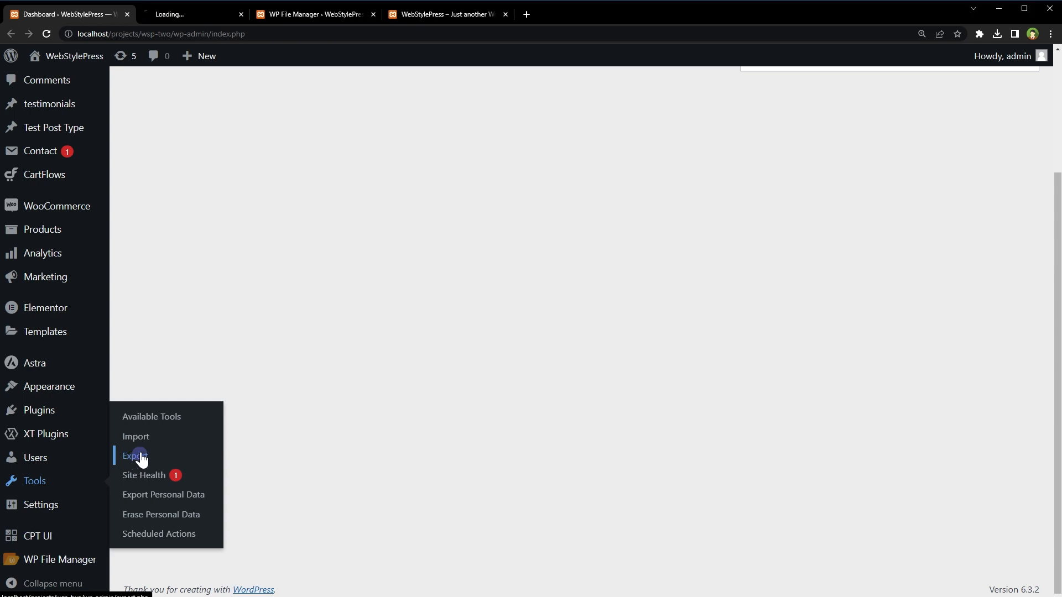
pyautogui.click(132, 456)
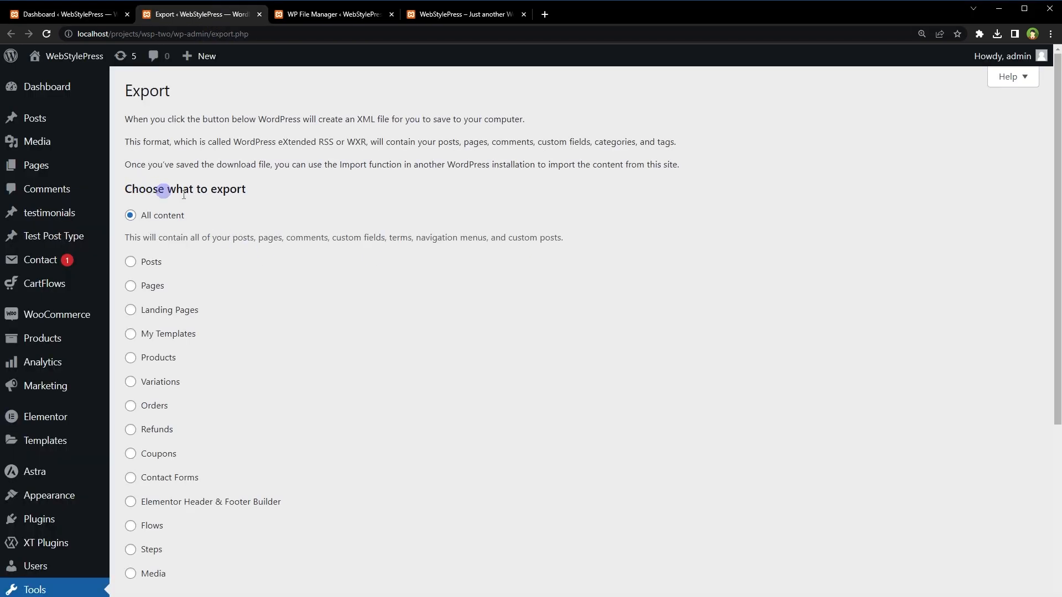
pyautogui.scroll(-3)
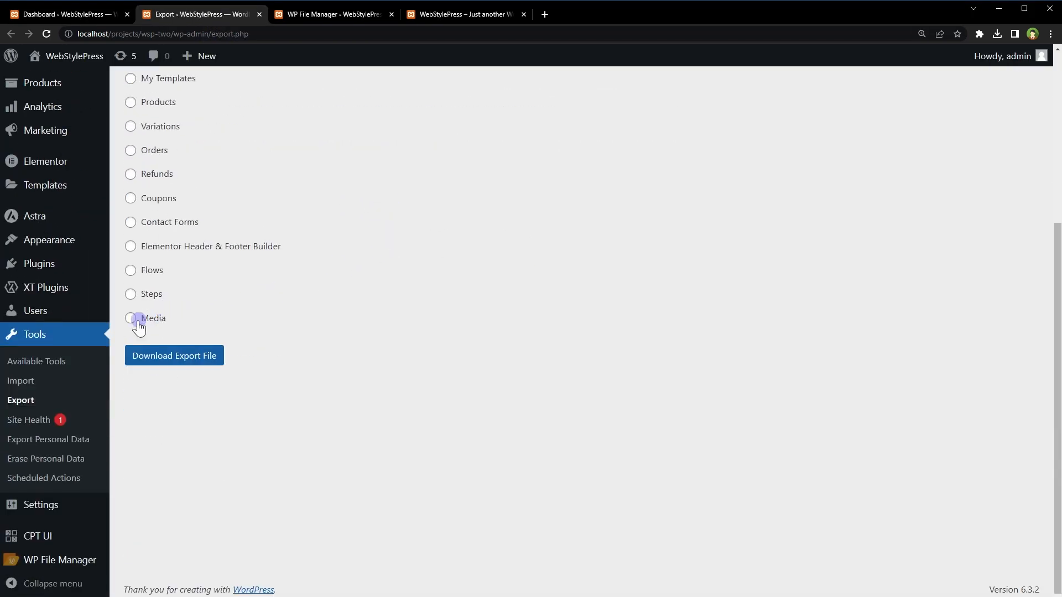
pyautogui.click(130, 317)
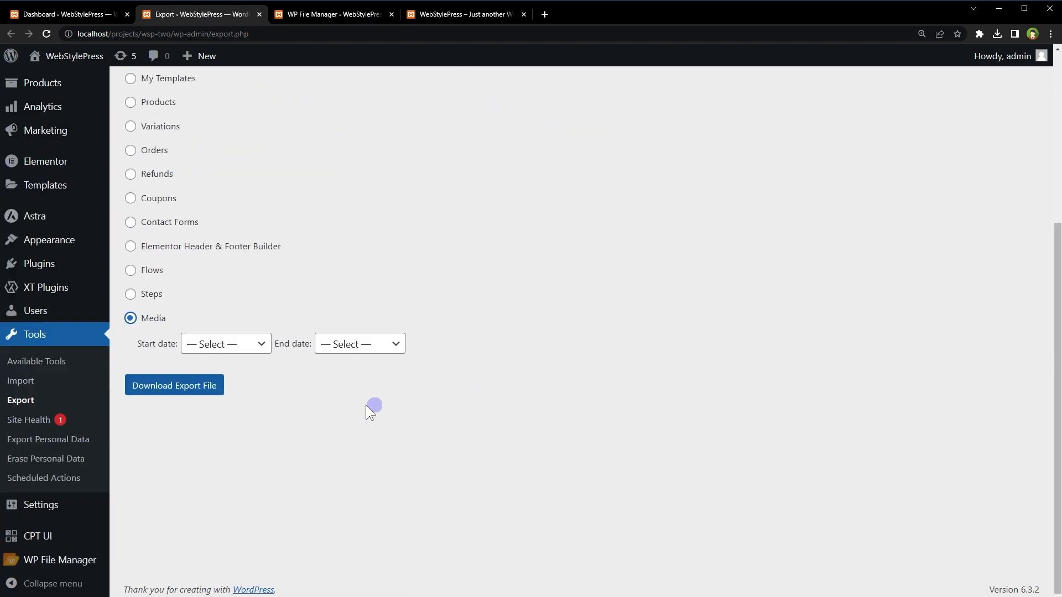
pyautogui.click(225, 344)
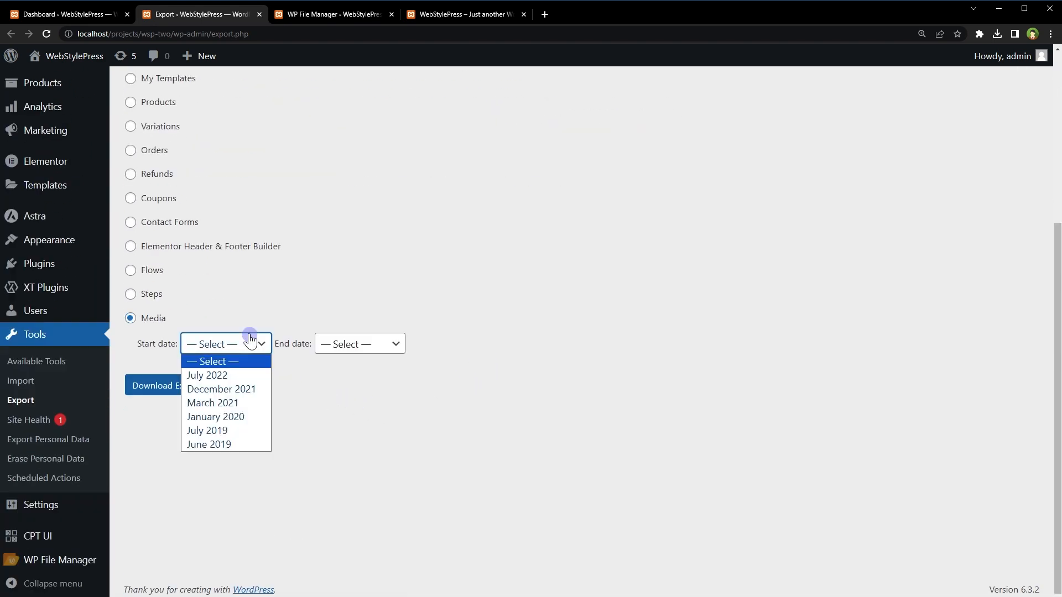
pyautogui.click(208, 444)
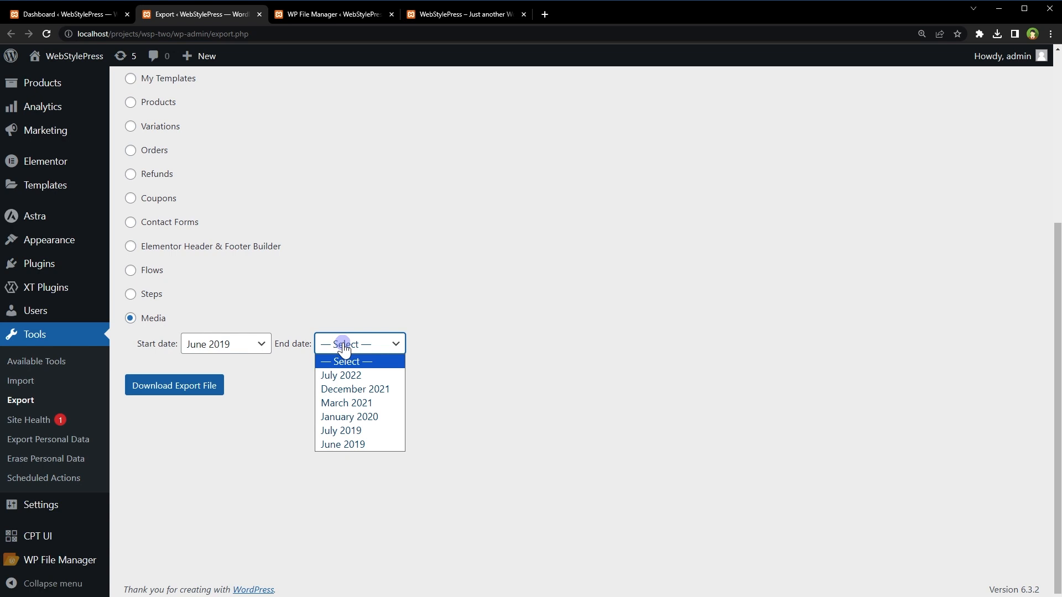
pyautogui.click(341, 375)
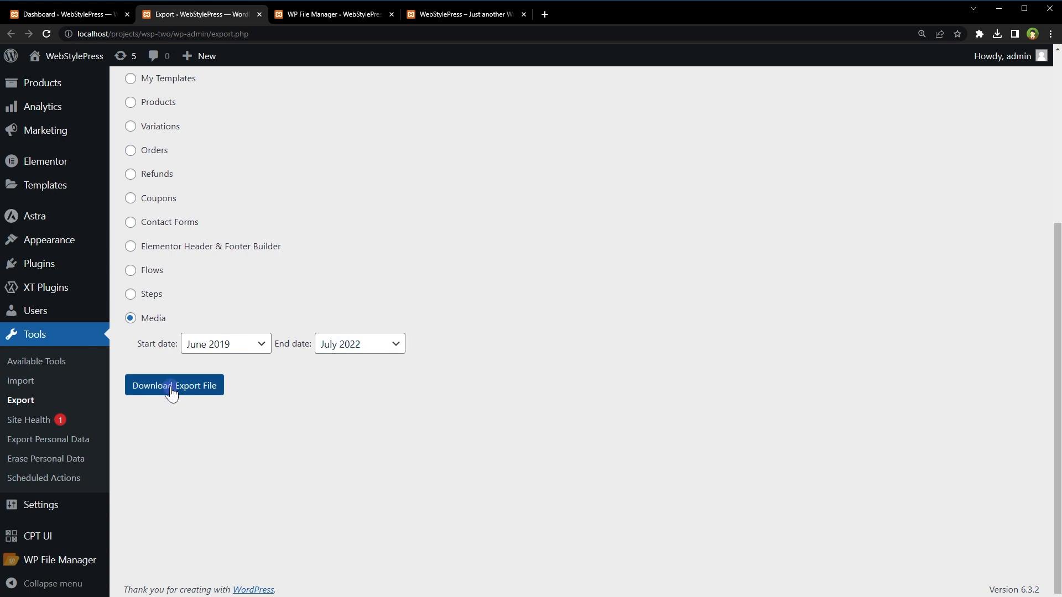
pyautogui.click(175, 385)
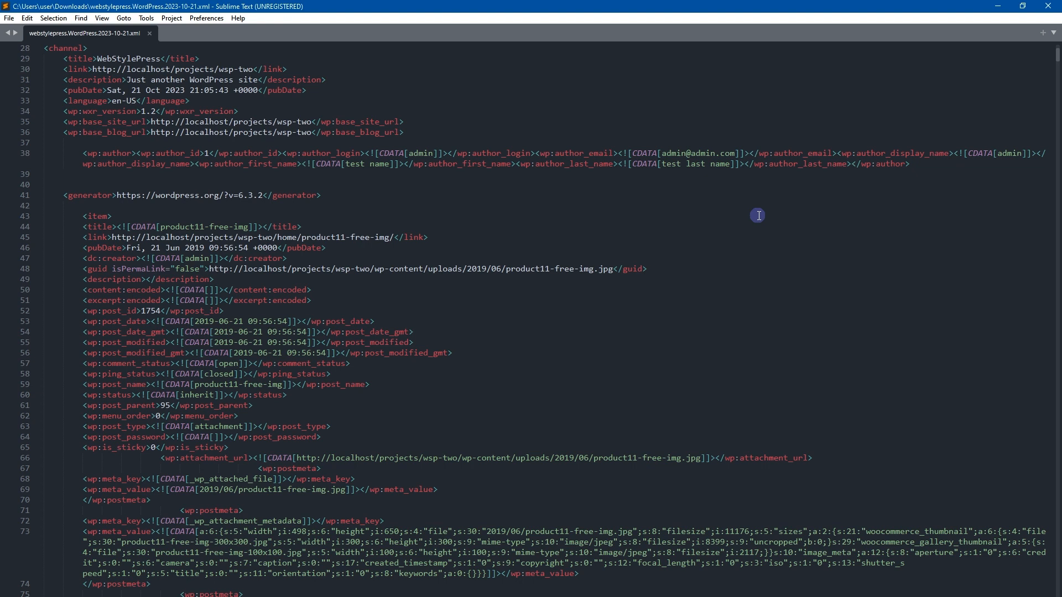
pyautogui.moveTo(761, 215)
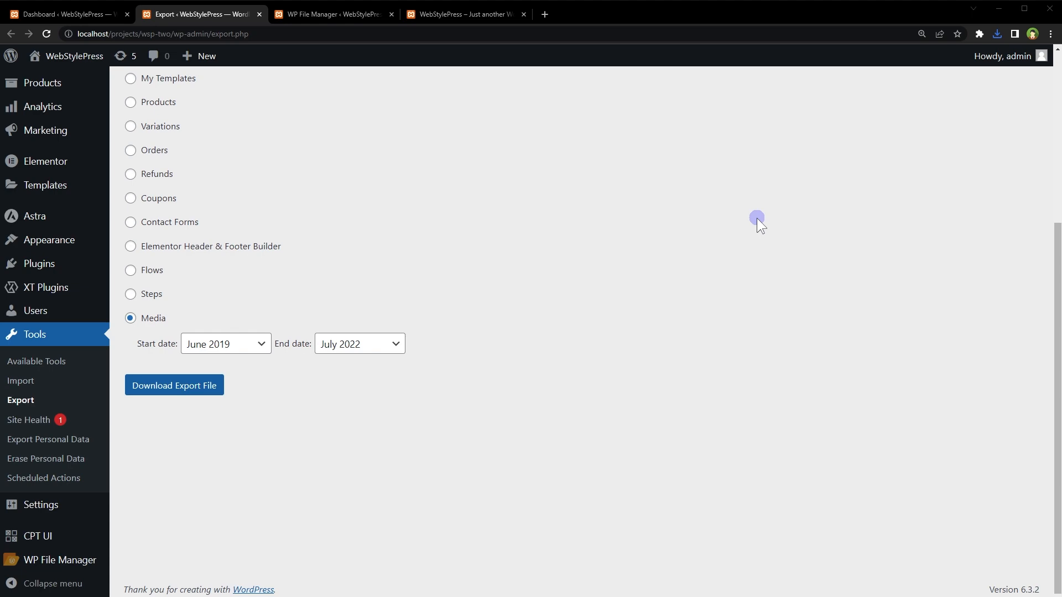
# Switch to the WP File Manager tab showing the wsp-two site root
pyautogui.click(332, 13)
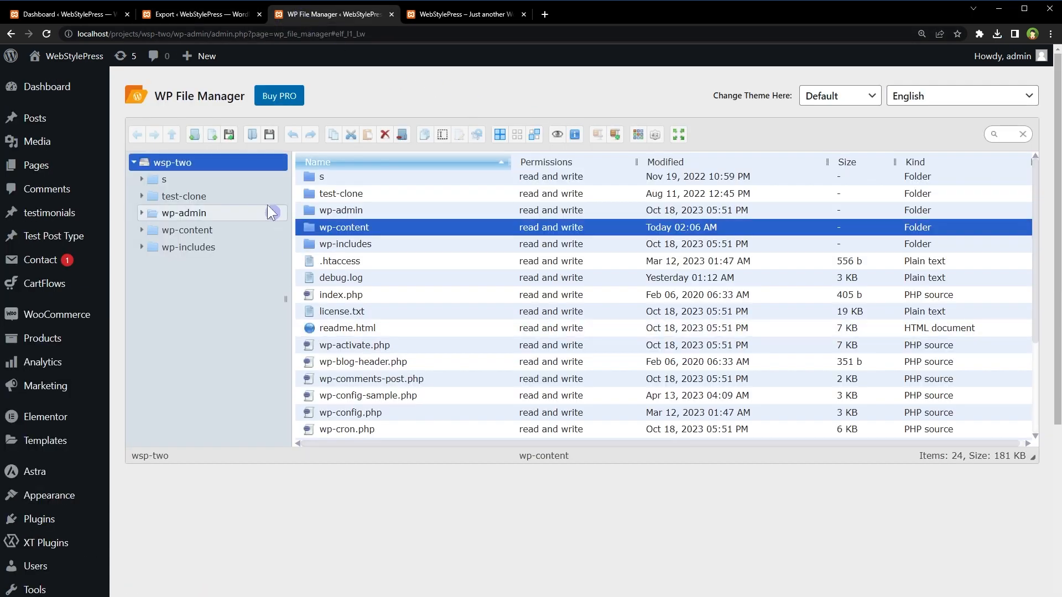
pyautogui.moveTo(439, 232)
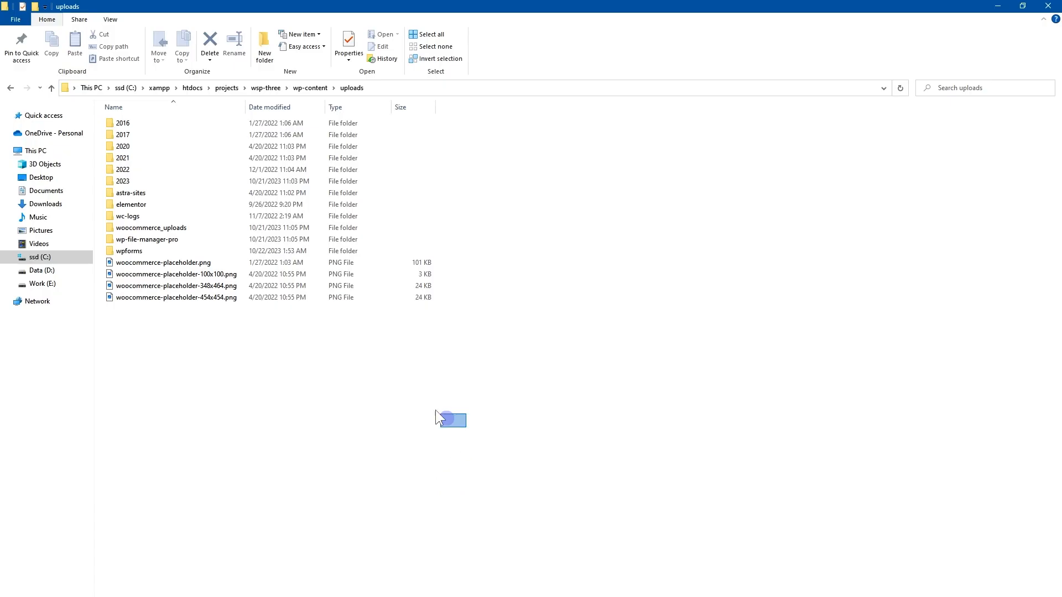
# Select all year folders and images in the uploads folder
pyautogui.press('ctrl+a')
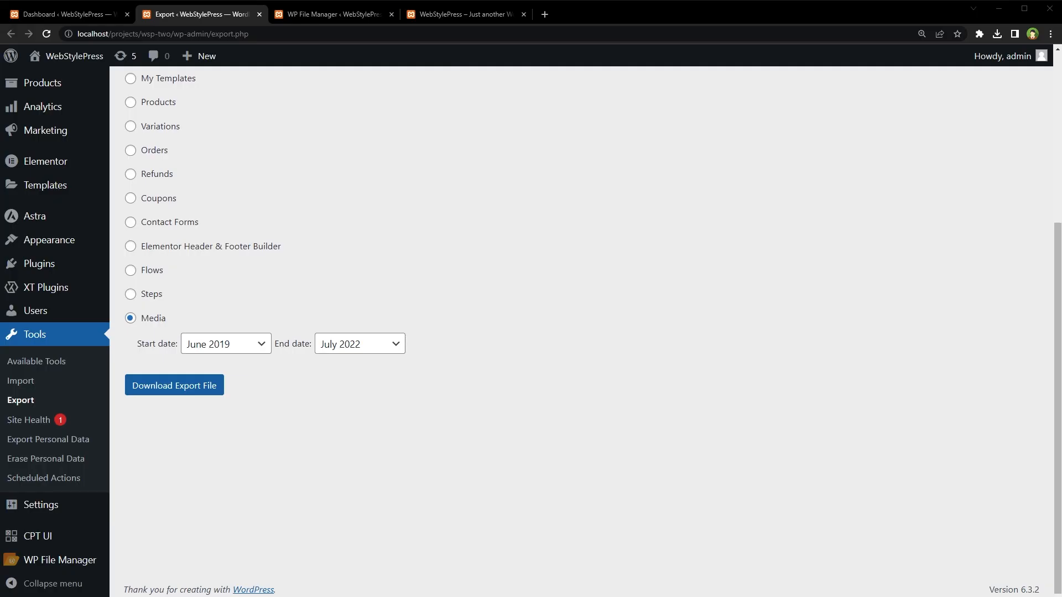
pyautogui.moveTo(13, 439)
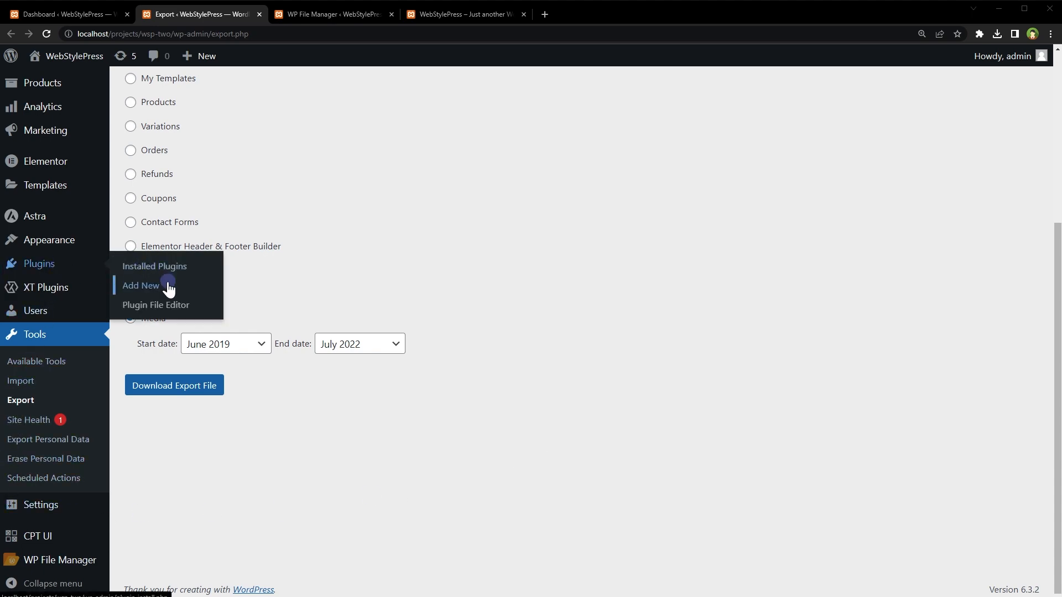
# Install and activate the Media Library File Download plugin
pyautogui.click(140, 285)
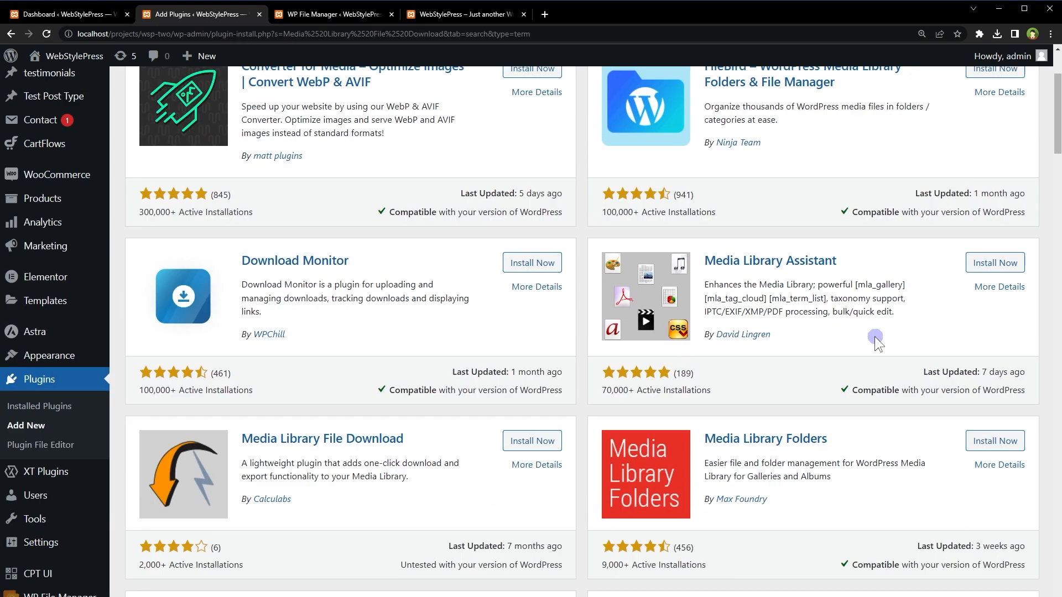
pyautogui.click(532, 441)
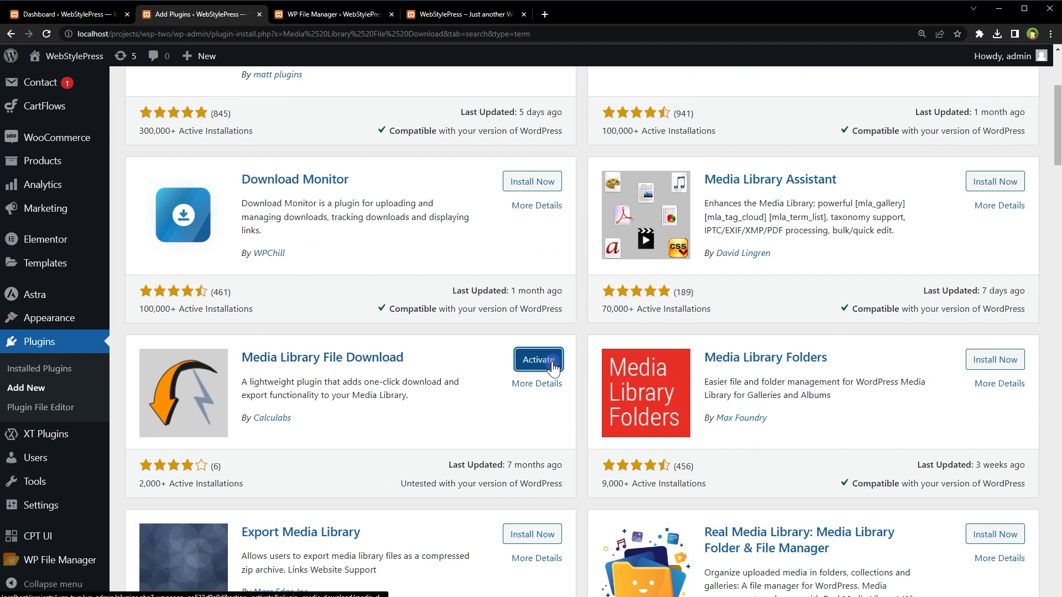
pyautogui.click(537, 359)
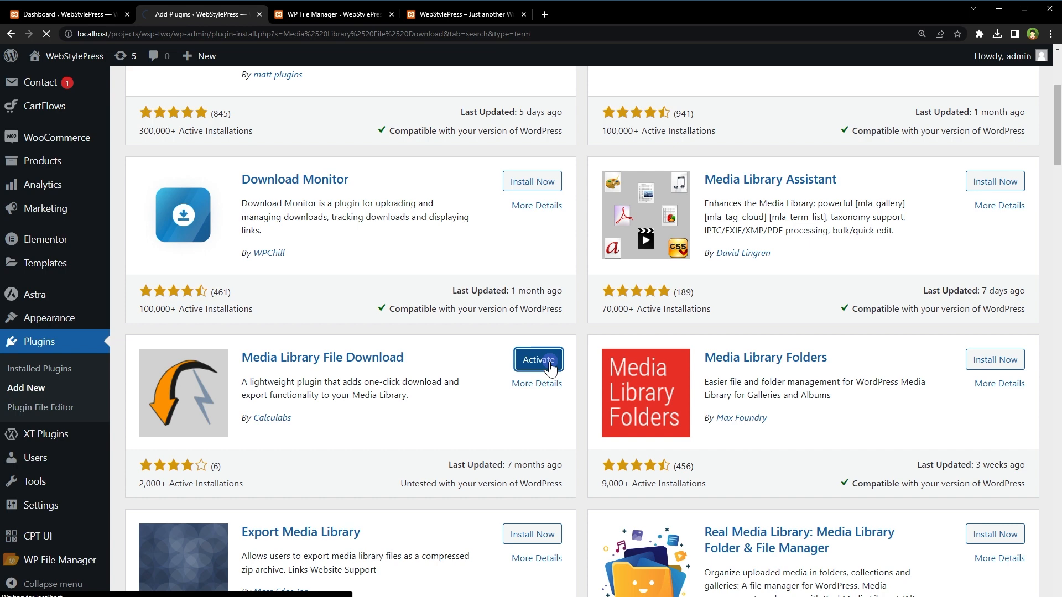
pyautogui.click(537, 359)
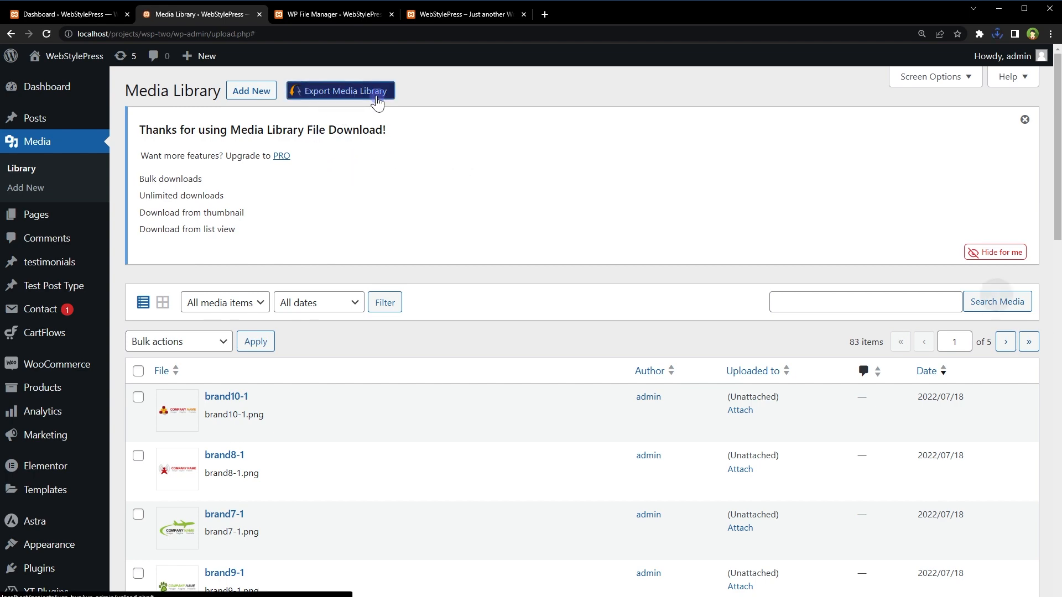
# Download the whole media library as a zip archive
pyautogui.click(339, 90)
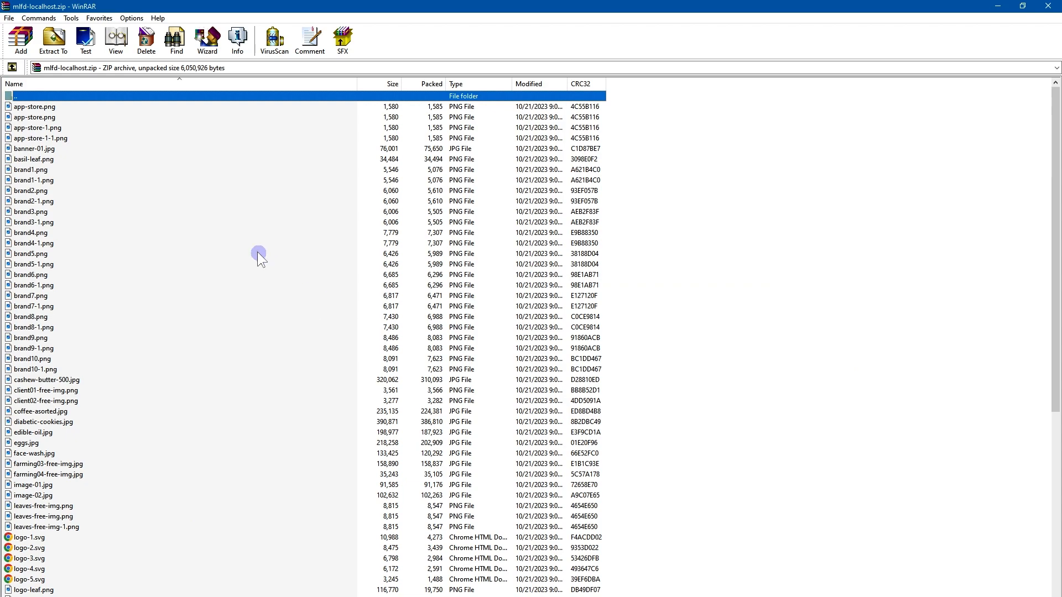
pyautogui.scroll(-3)
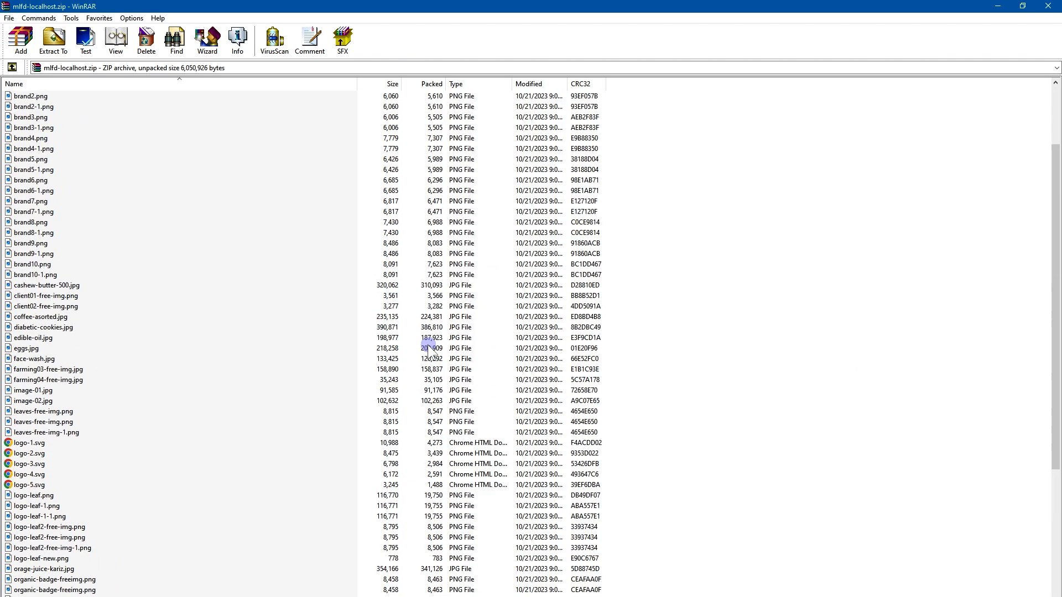
pyautogui.scroll(3)
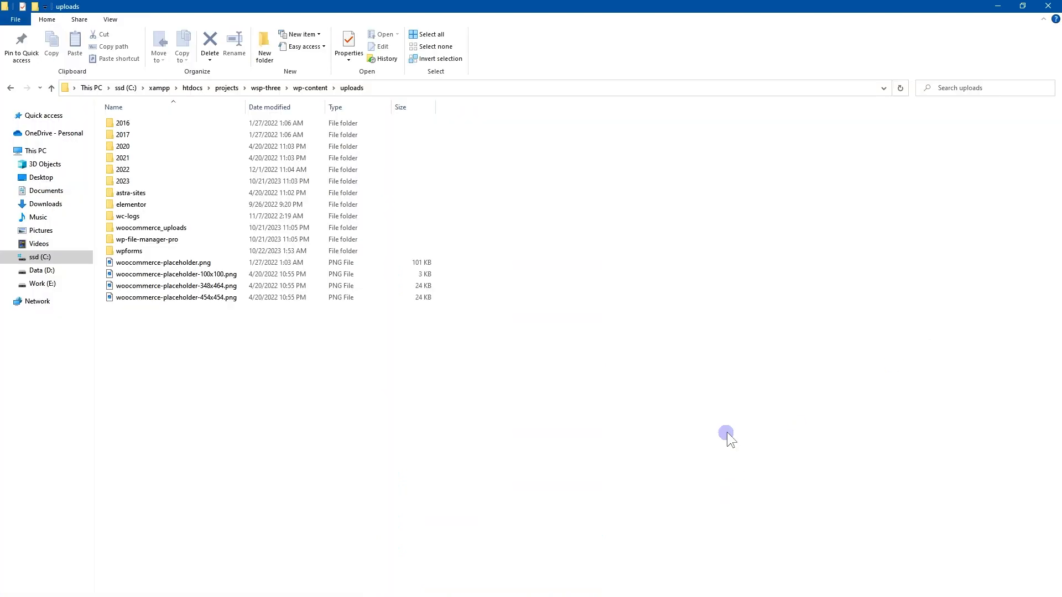
pyautogui.moveTo(522, 463)
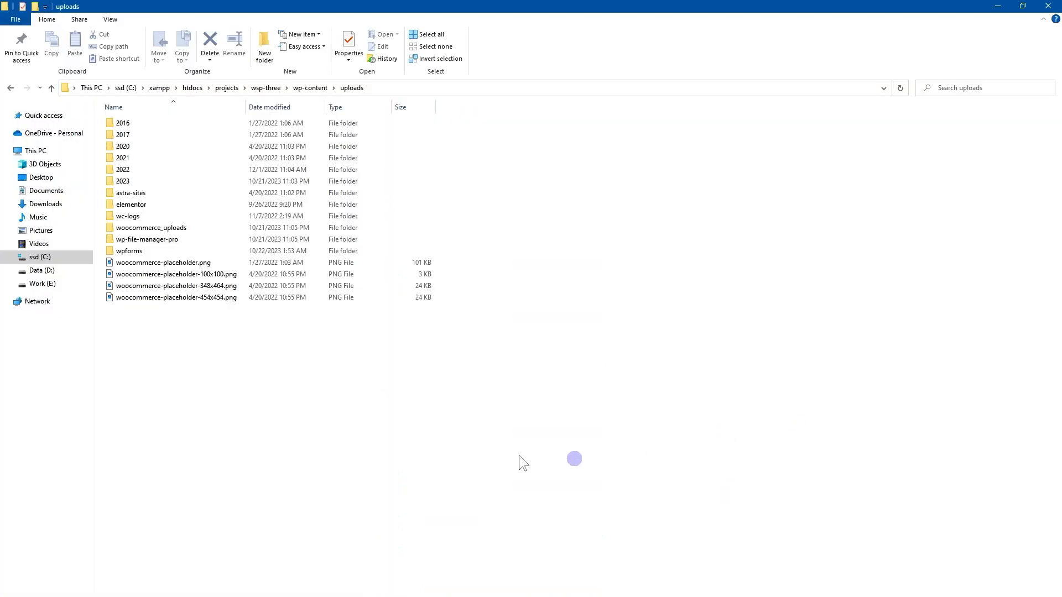
pyautogui.moveTo(364, 398)
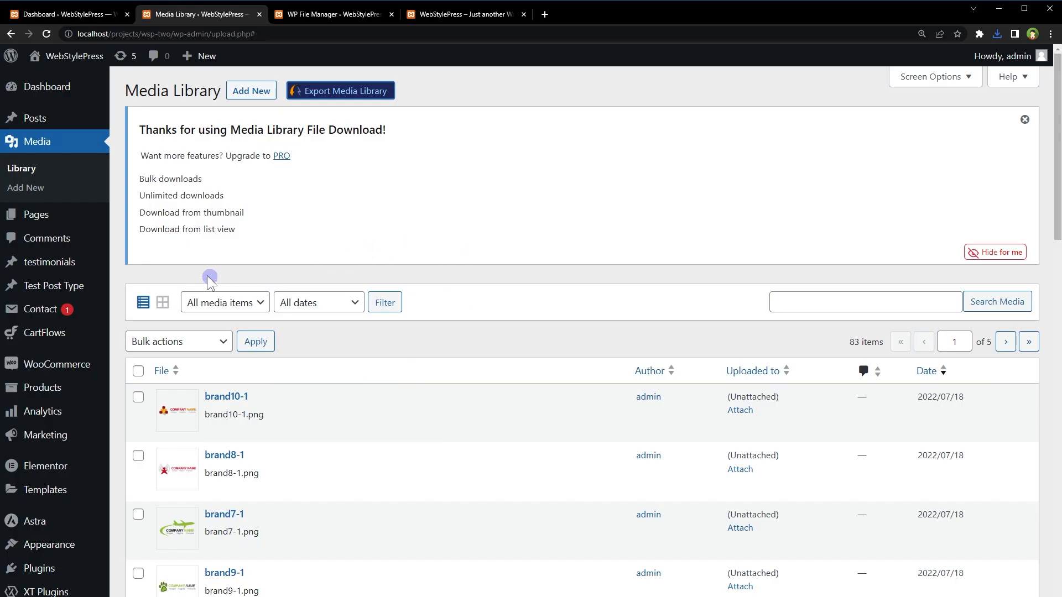
# Add the Export Media Library plugin from Plugins > Add New, then install and activate it
pyautogui.scroll(-3)
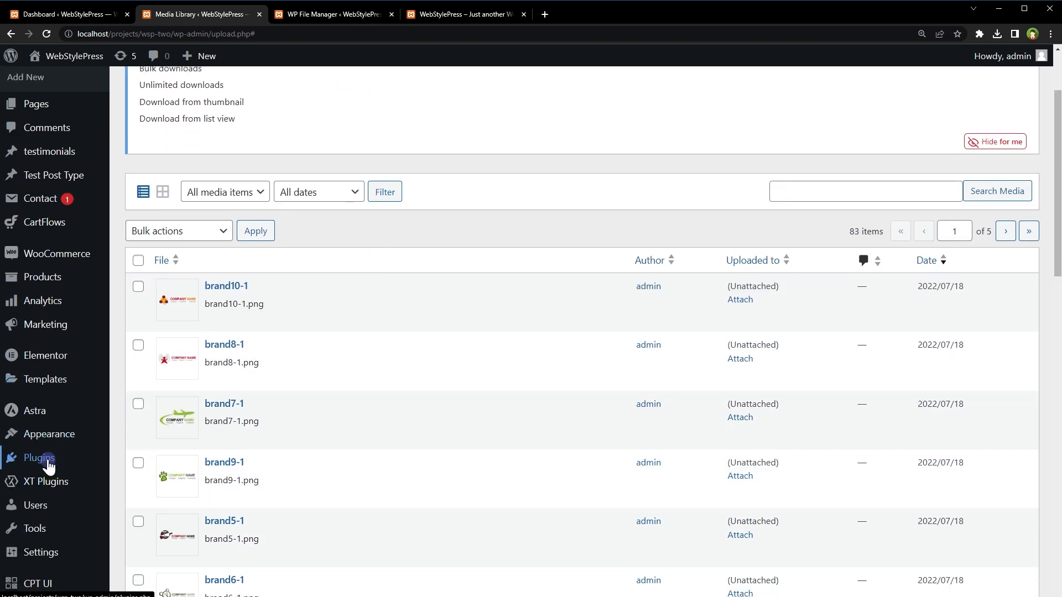
pyautogui.click(38, 458)
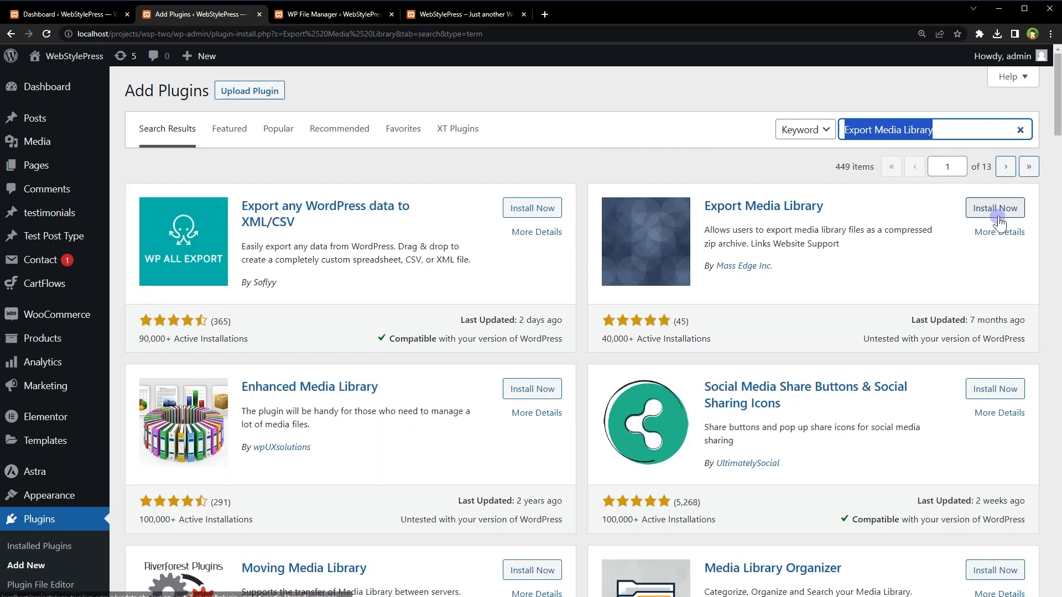
pyautogui.click(995, 208)
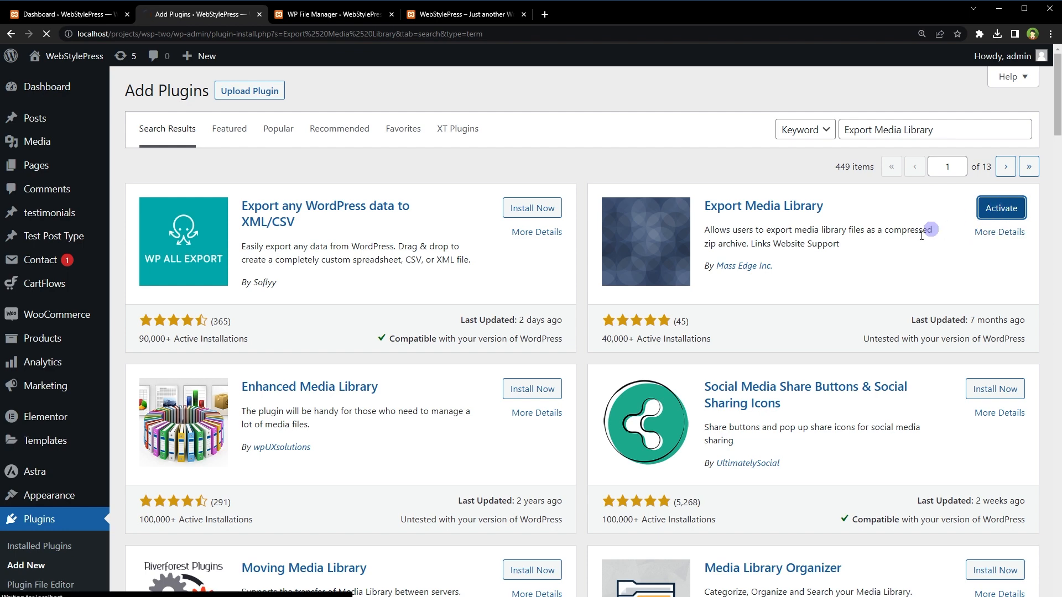
pyautogui.click(1000, 208)
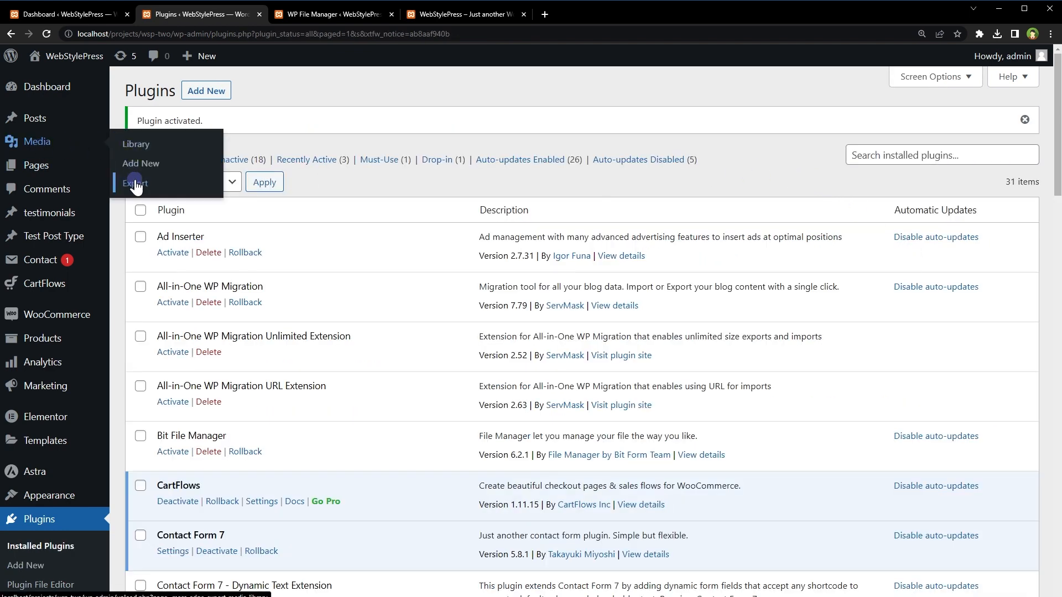
# Set Folder Structure to Nested folders and Compress to Yes, then download the zip
pyautogui.click(133, 184)
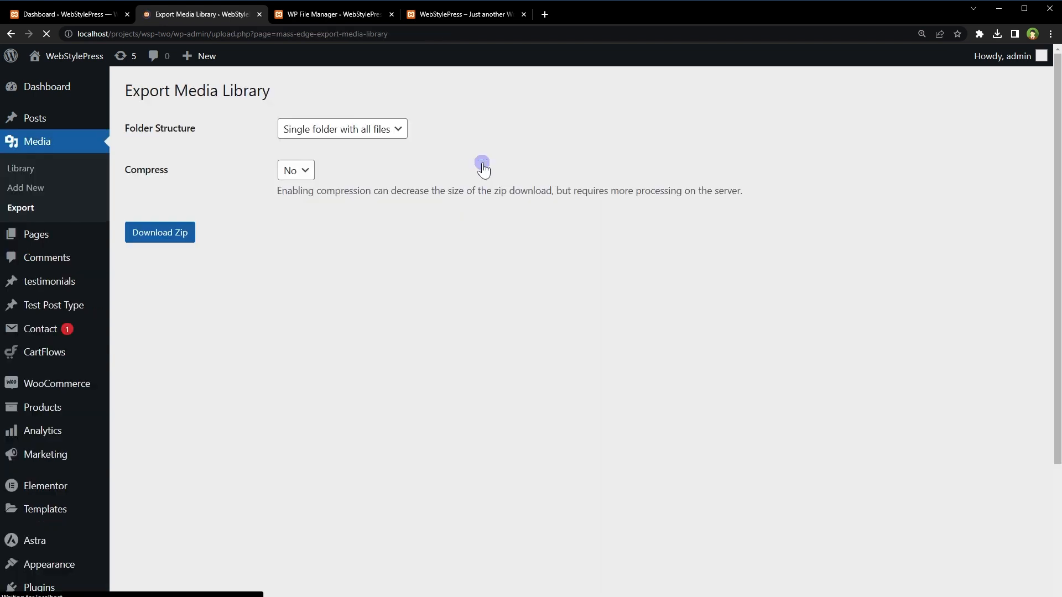
pyautogui.click(341, 128)
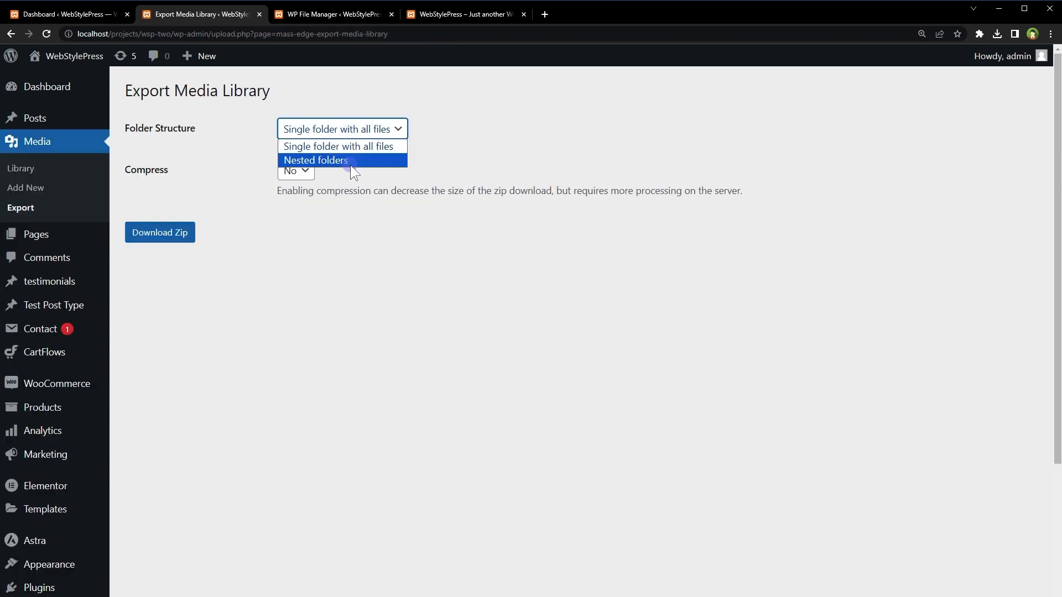
pyautogui.click(315, 160)
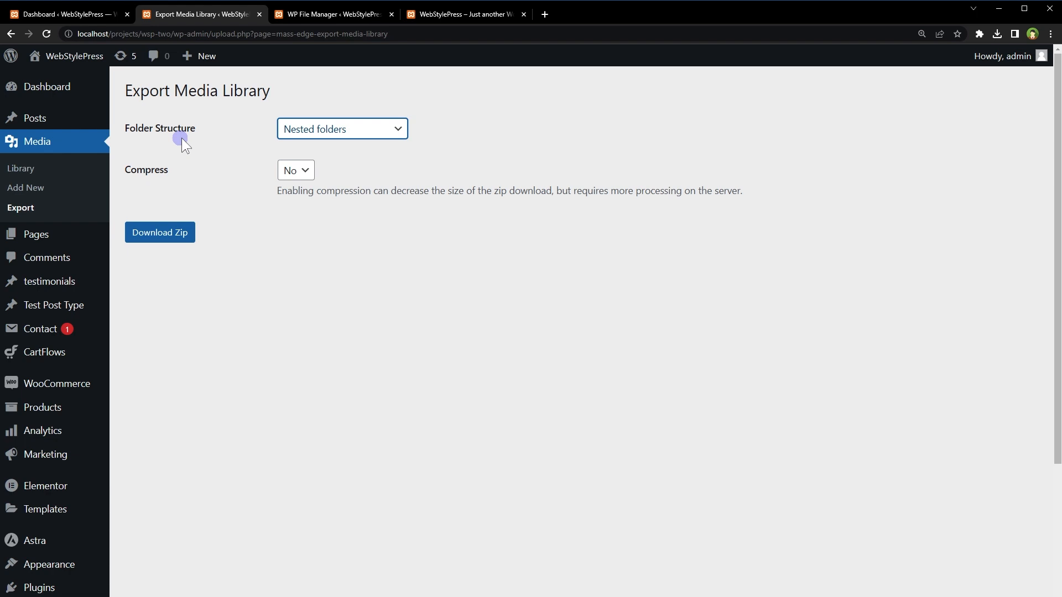
pyautogui.click(295, 169)
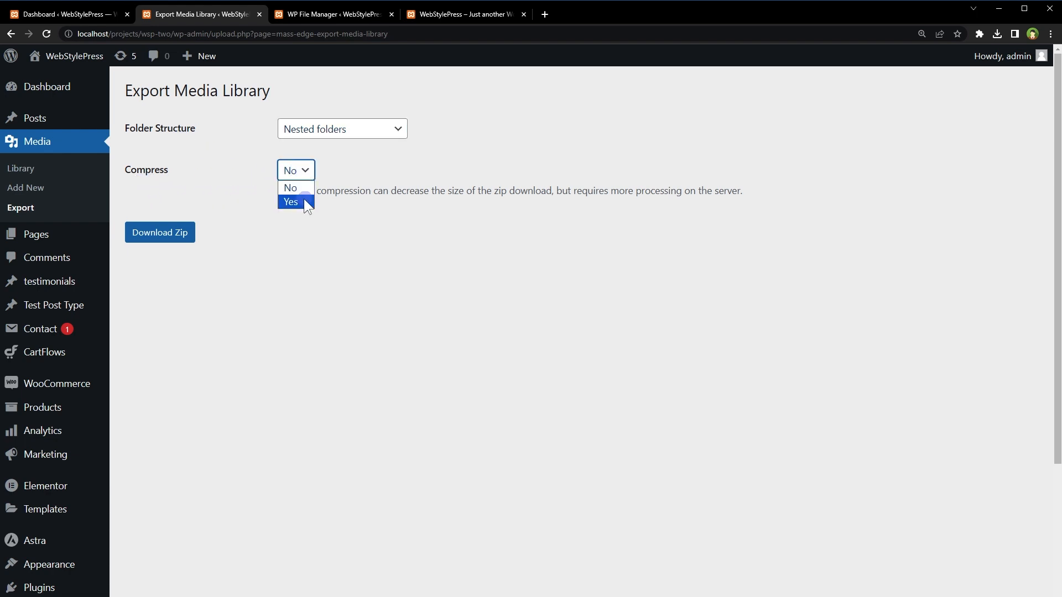
pyautogui.click(290, 202)
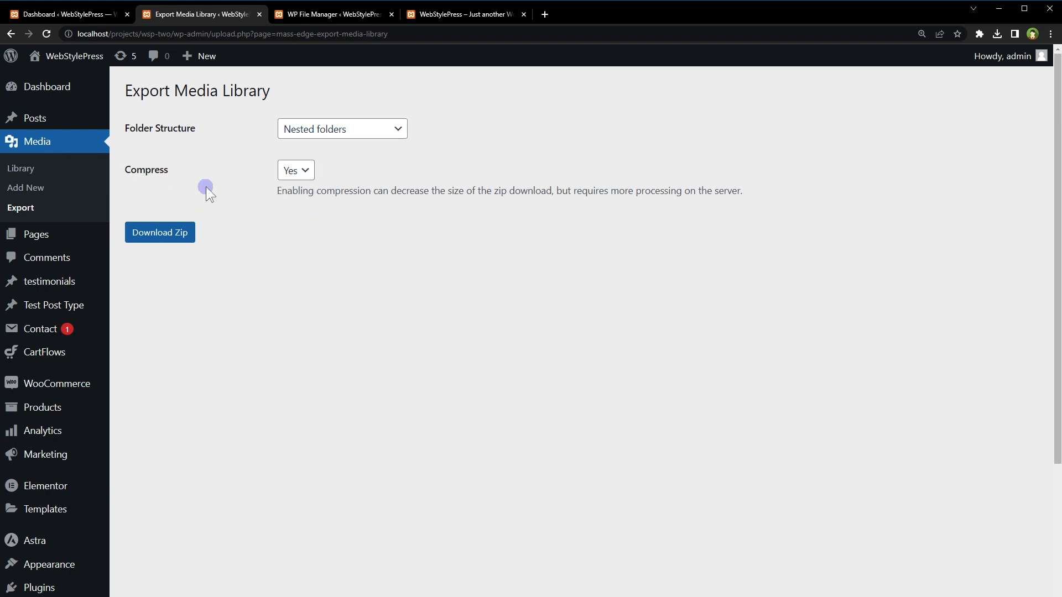
pyautogui.click(159, 233)
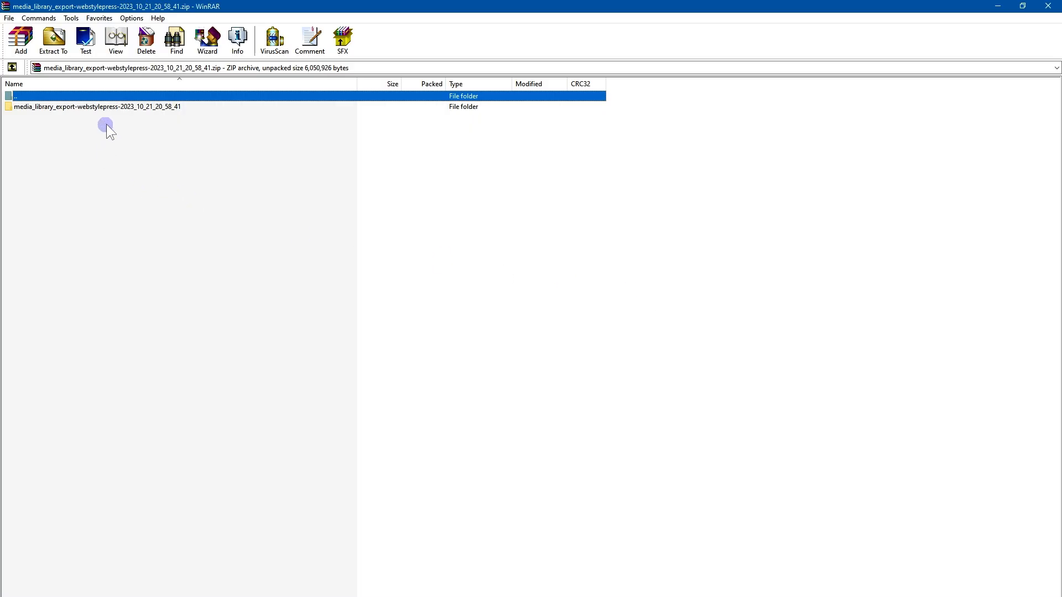
# Open the archive's export folder, select the 2019 and 2020 folders, and enter 2020
pyautogui.doubleClick(97, 106)
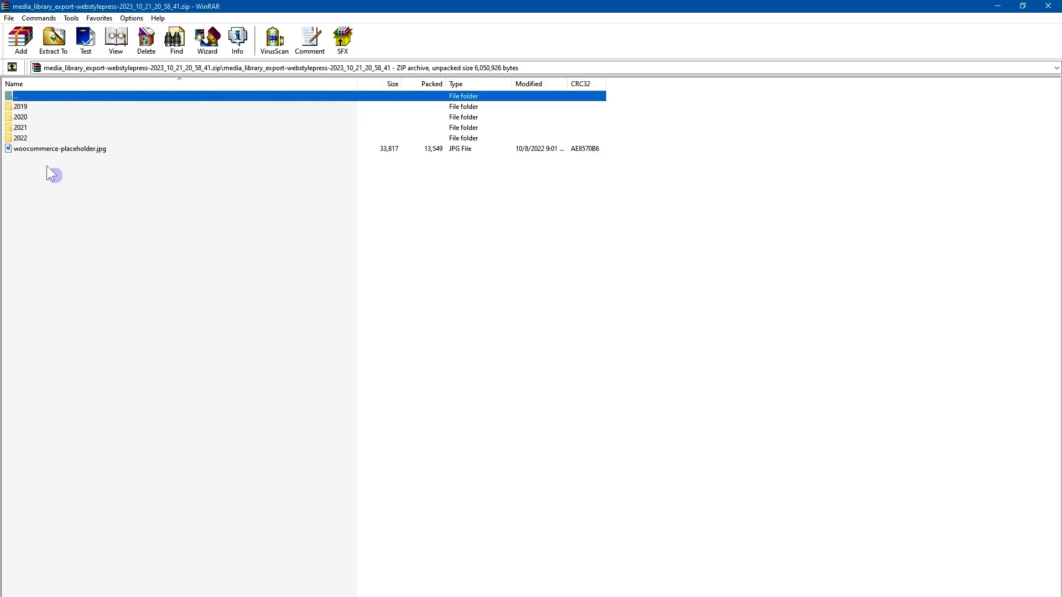
pyautogui.click(21, 107)
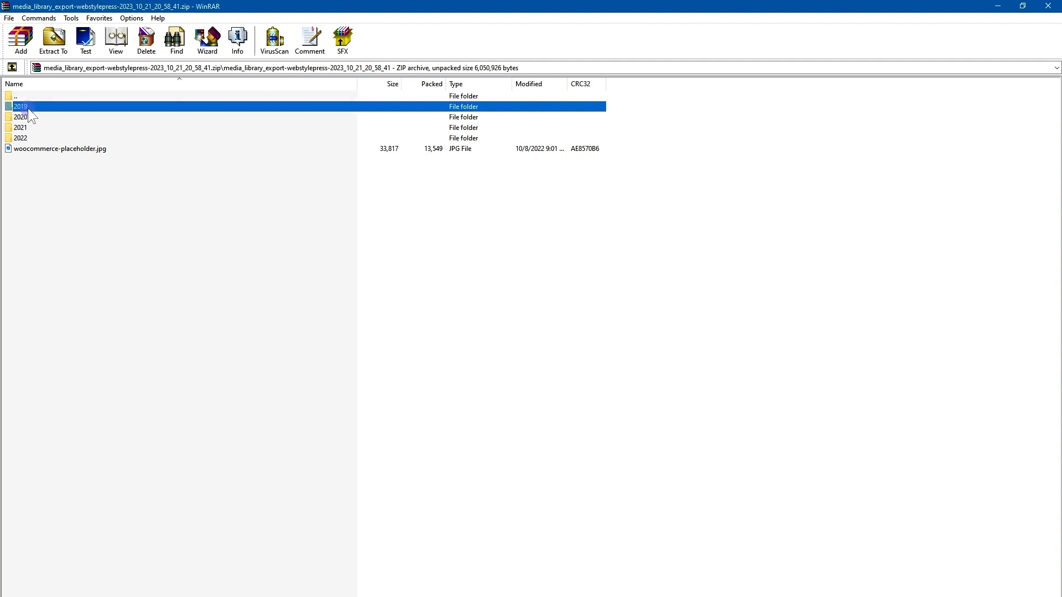
pyautogui.click(22, 117)
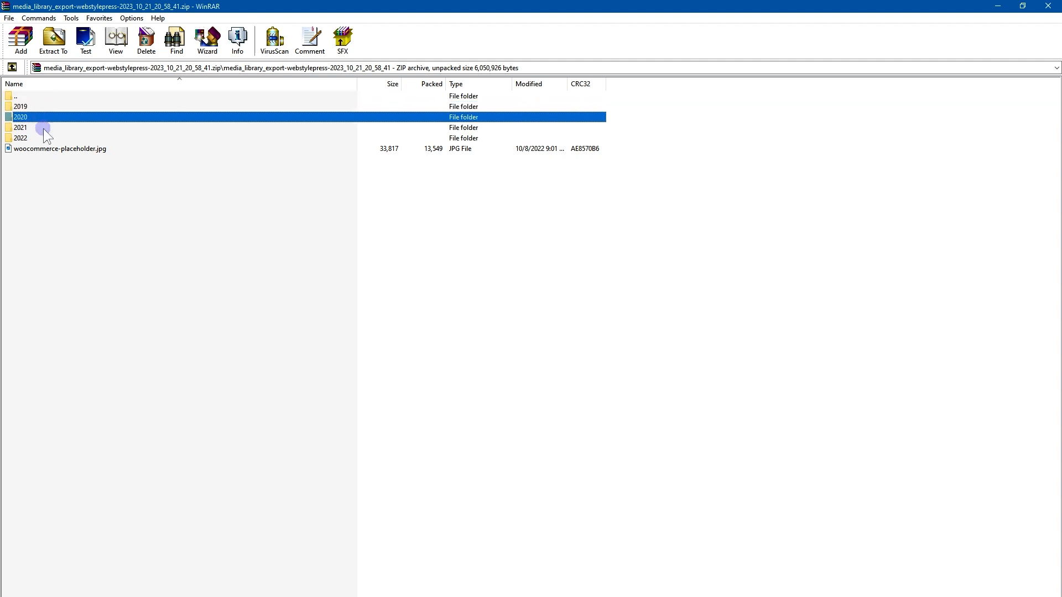
pyautogui.doubleClick(20, 138)
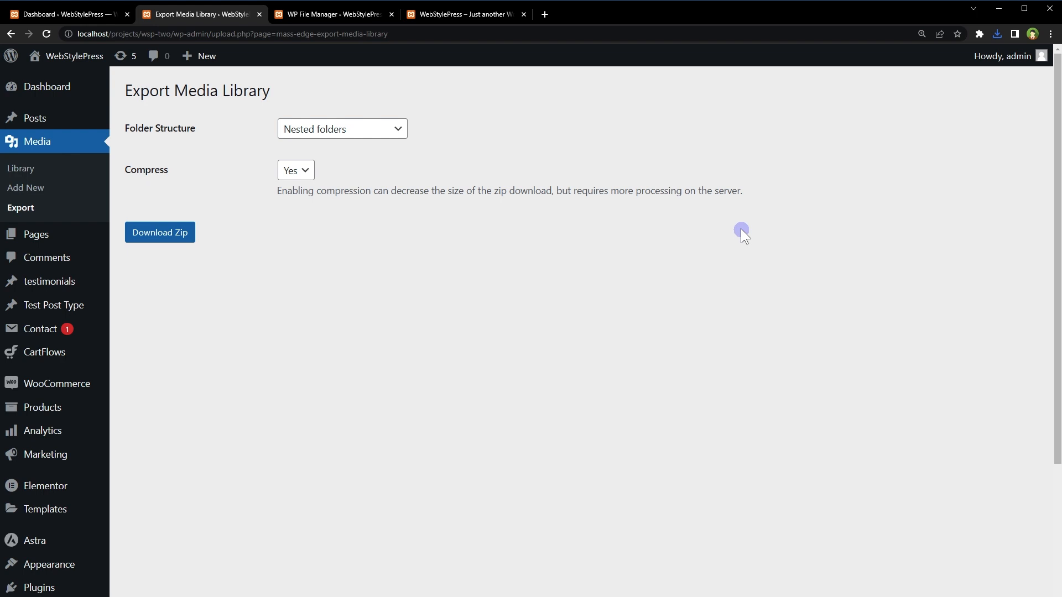
pyautogui.moveTo(290, 95)
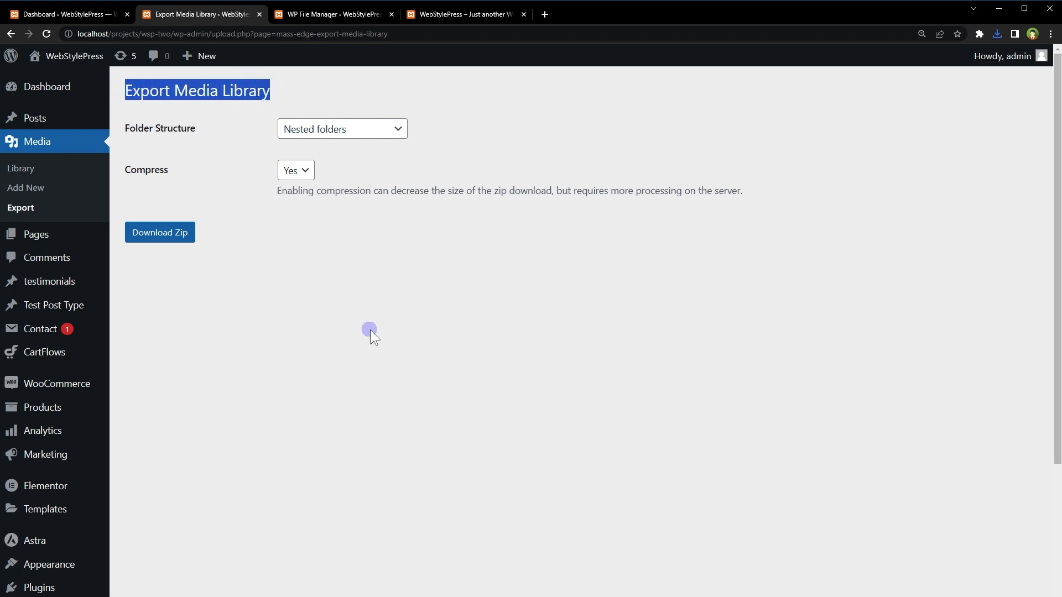
pyautogui.click(368, 332)
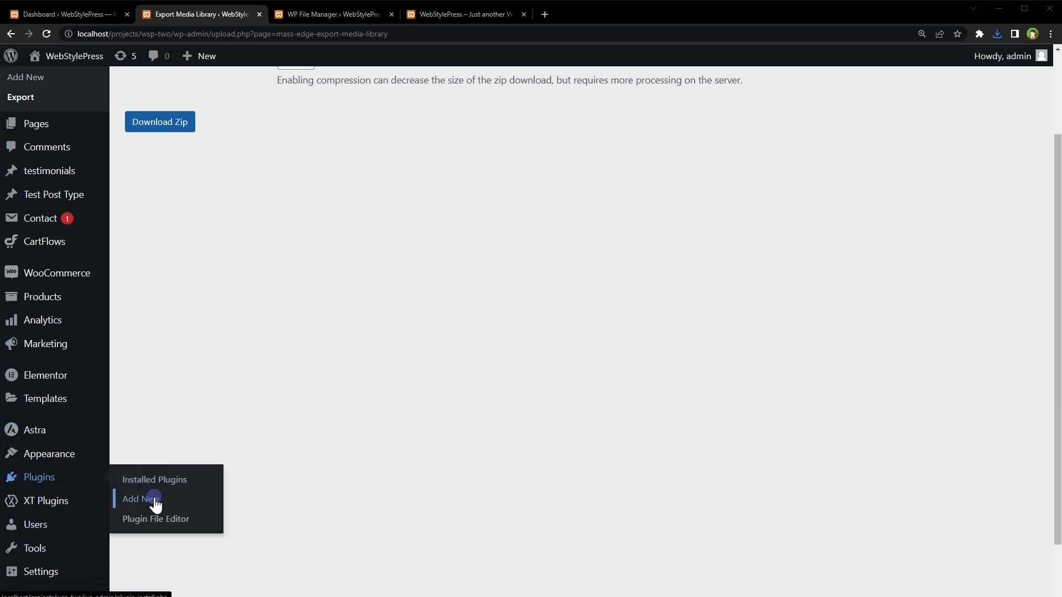
# Install and activate the Duplicator plugin from Plugins > Add New
pyautogui.click(140, 502)
pyautogui.write('duplicator')
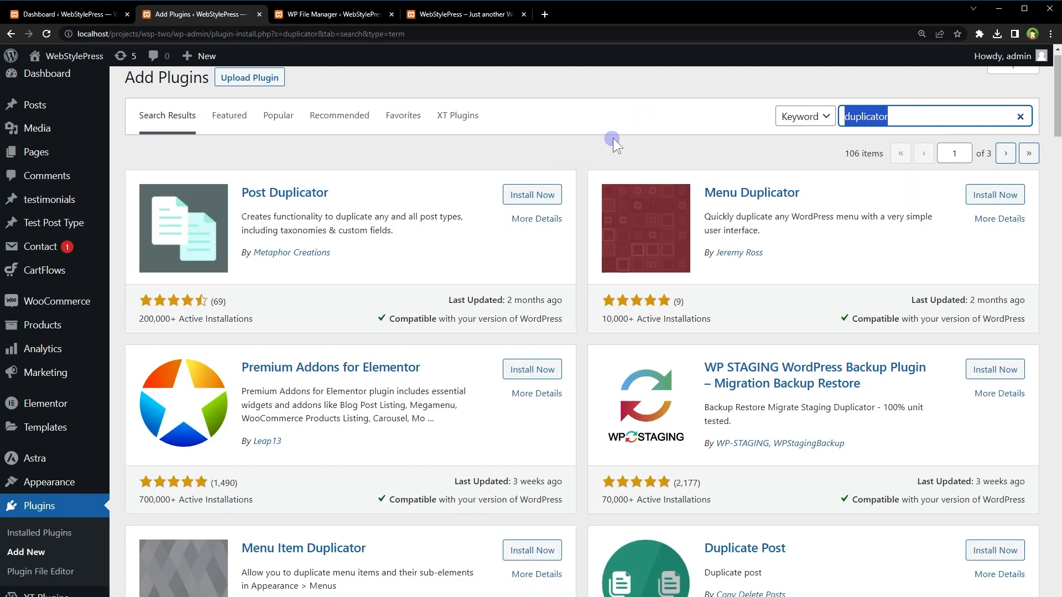
pyautogui.scroll(-3)
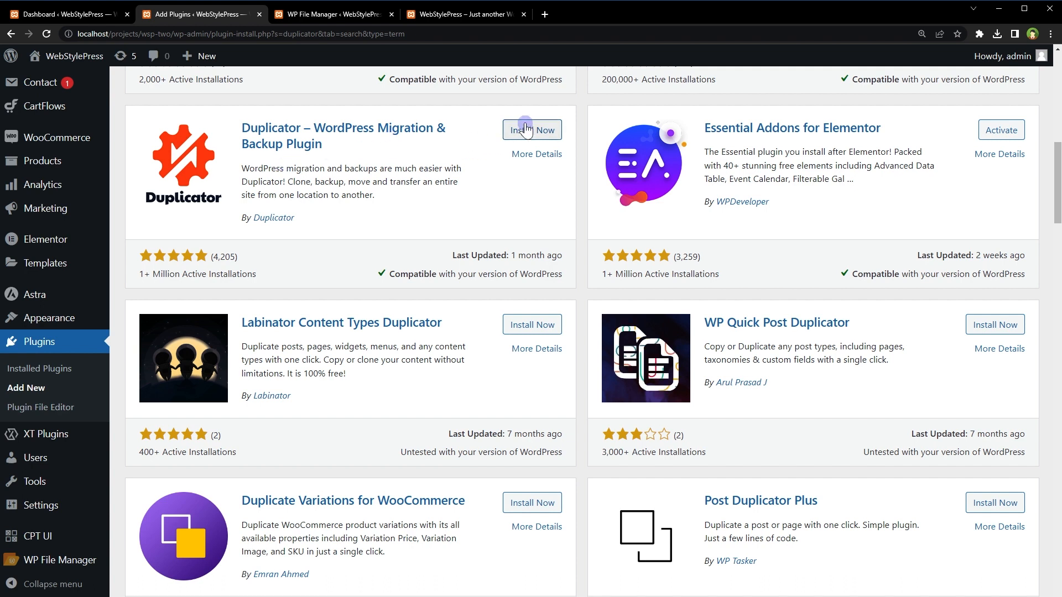
pyautogui.click(531, 129)
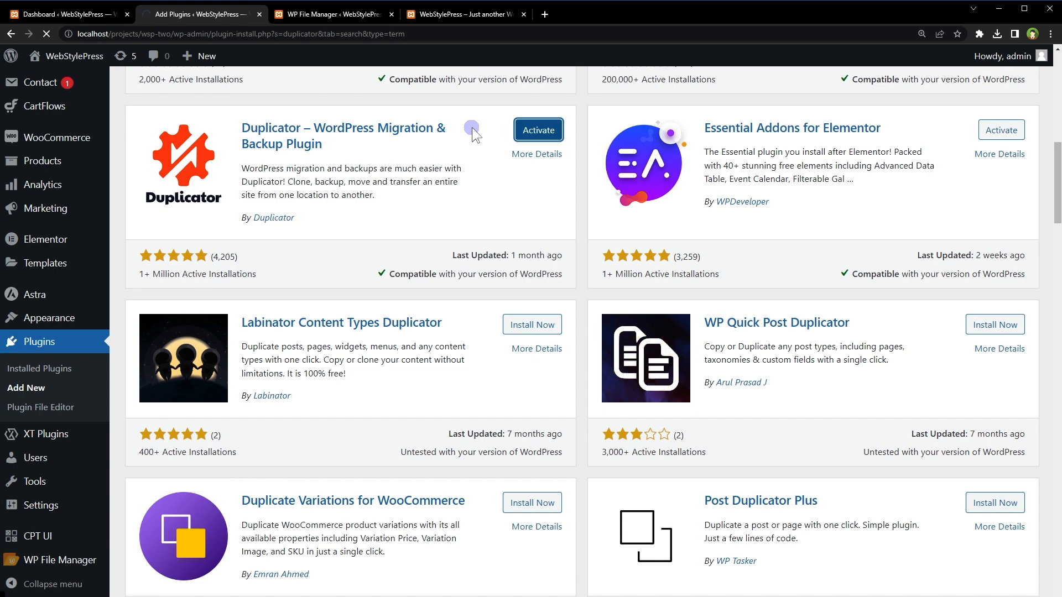
pyautogui.click(537, 130)
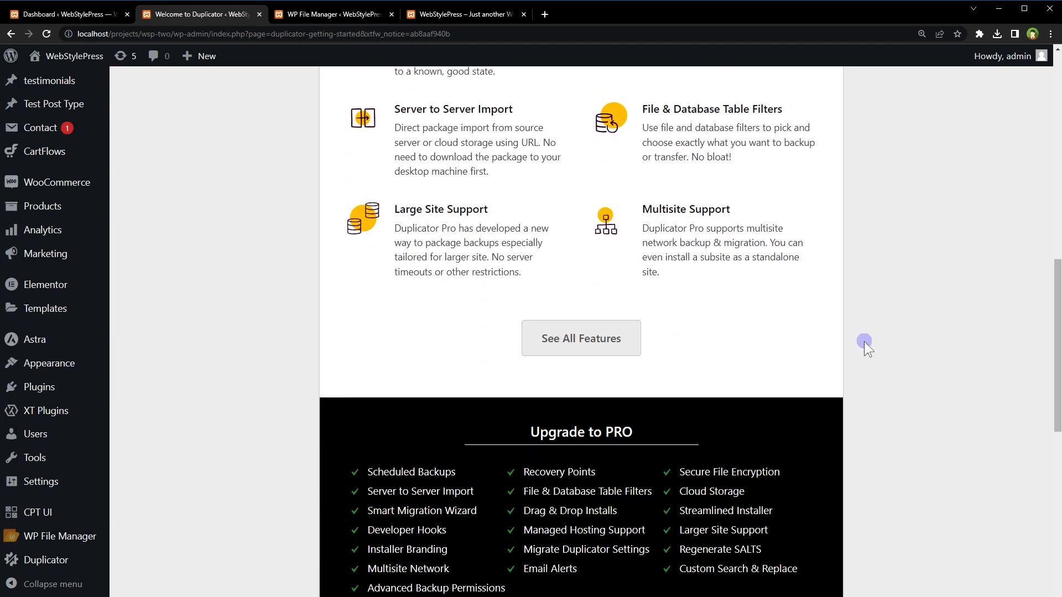
# Create a new Duplicator package, expand Archive settings, and run the site scan
pyautogui.click(45, 559)
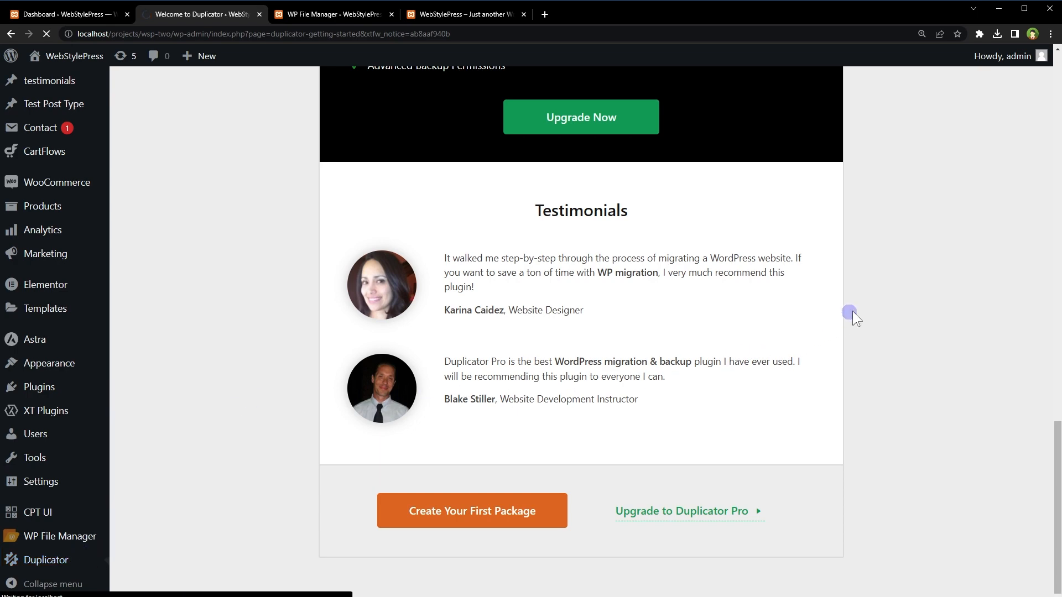
pyautogui.click(471, 510)
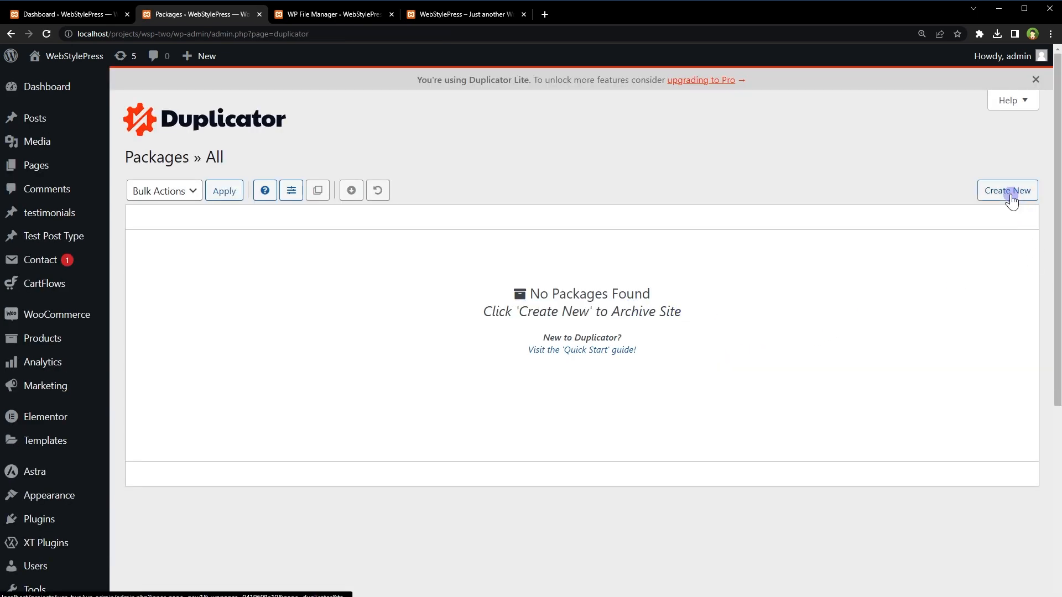
pyautogui.click(1008, 190)
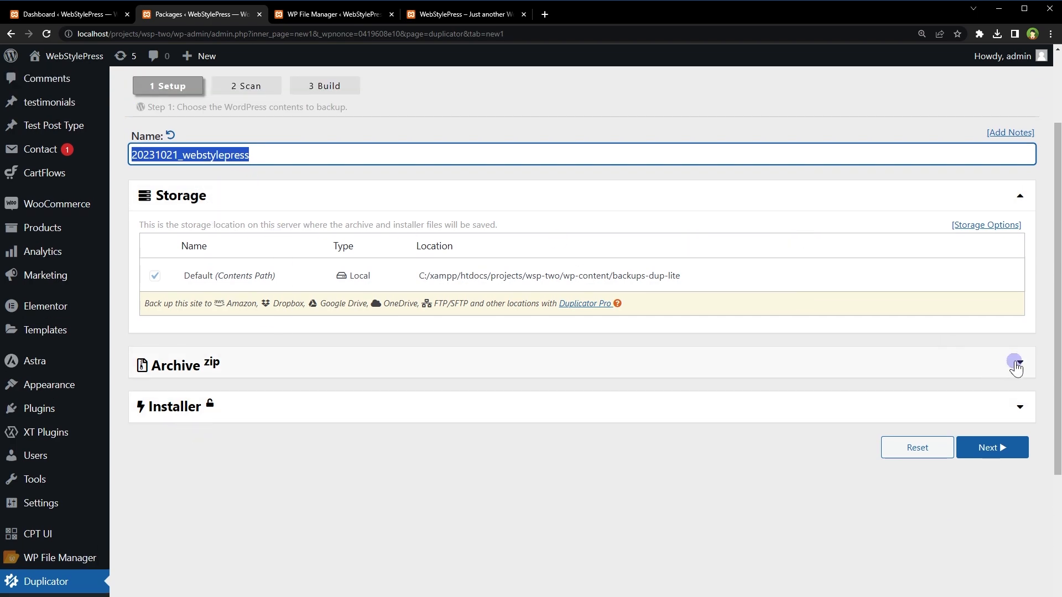
pyautogui.click(1019, 365)
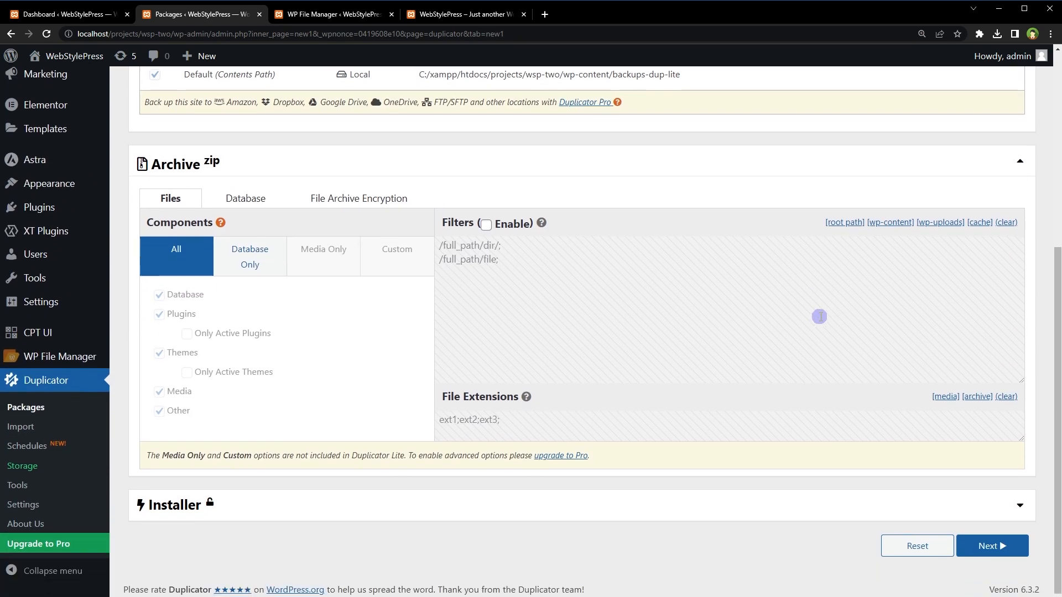
pyautogui.click(990, 546)
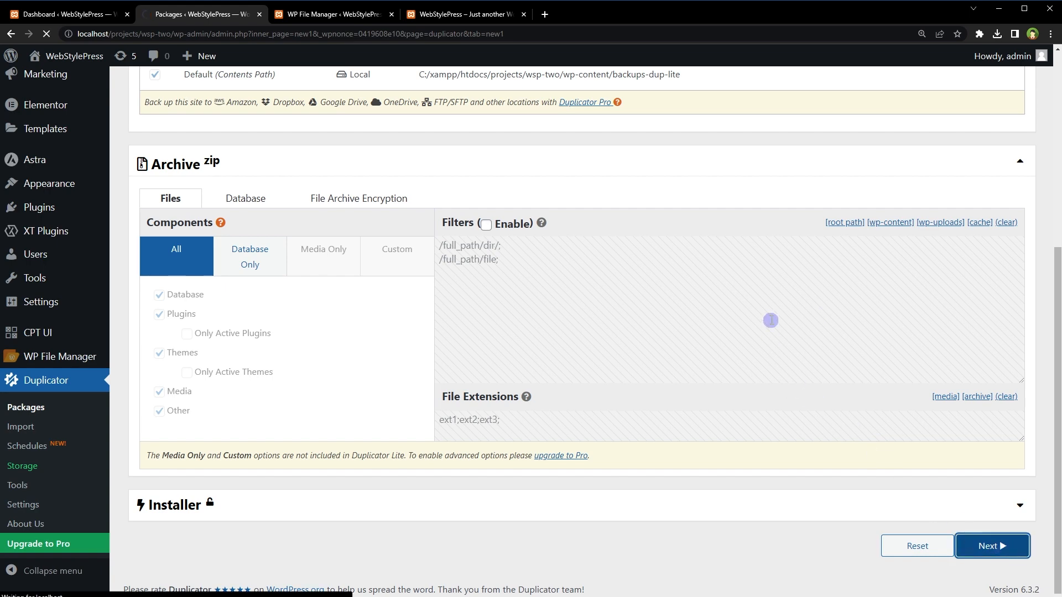
pyautogui.click(990, 546)
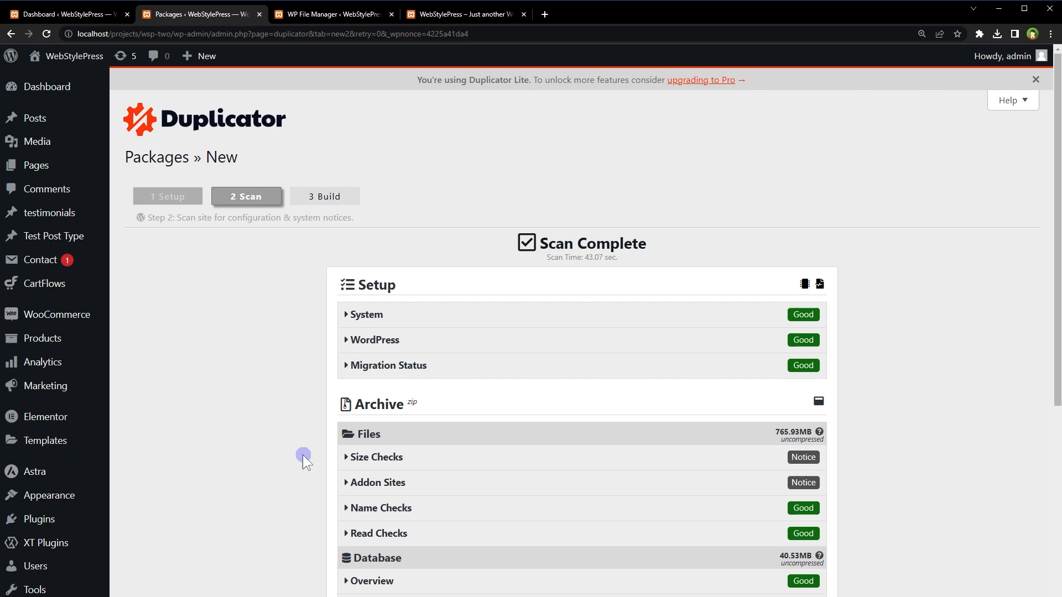
# Build the Duplicator package and download its Archive zip
pyautogui.scroll(-3)
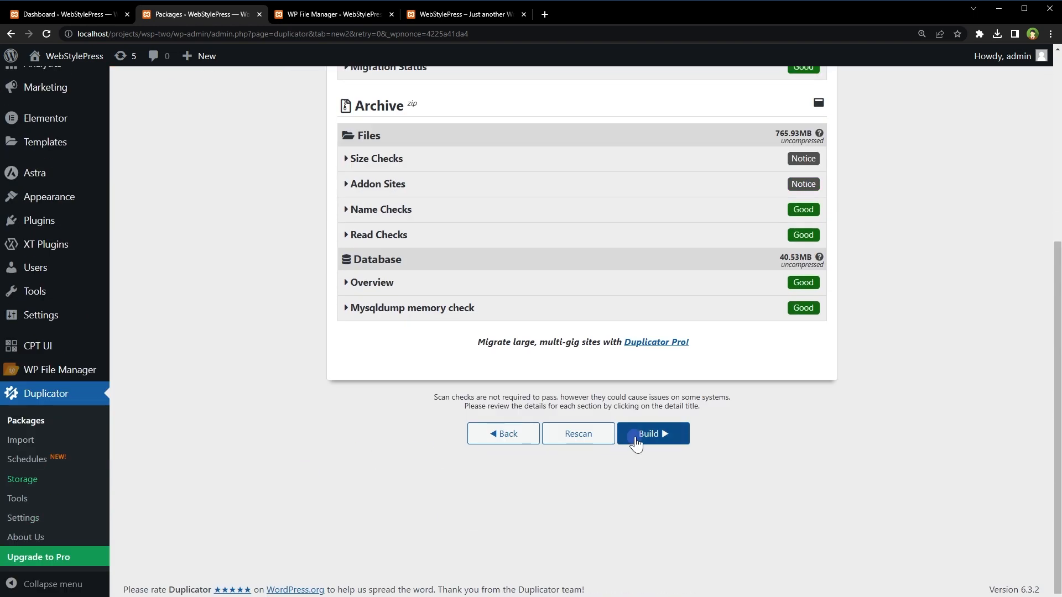
pyautogui.click(651, 434)
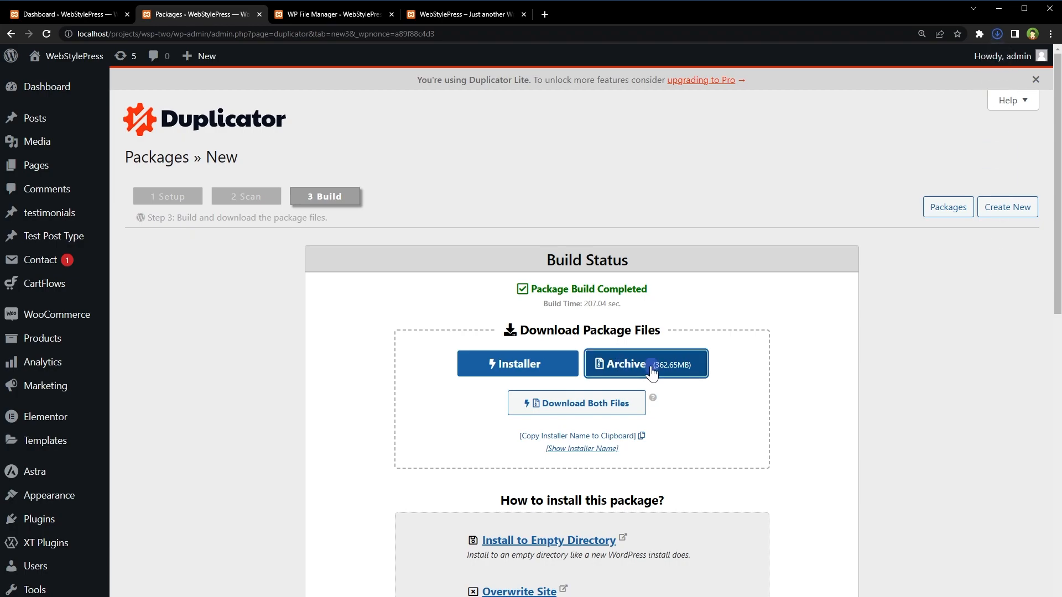
pyautogui.click(645, 364)
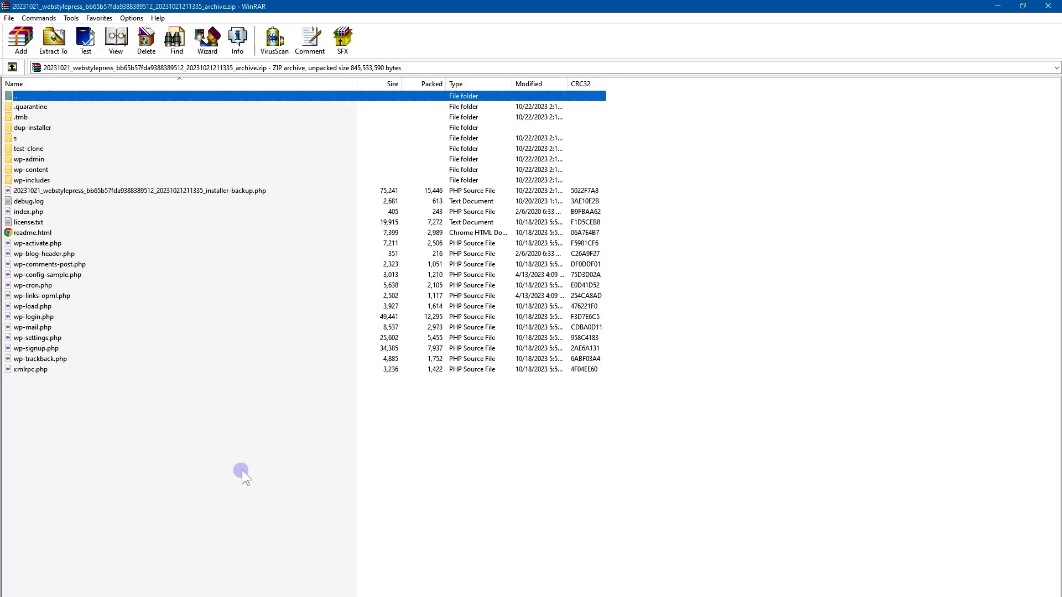
pyautogui.moveTo(117, 281)
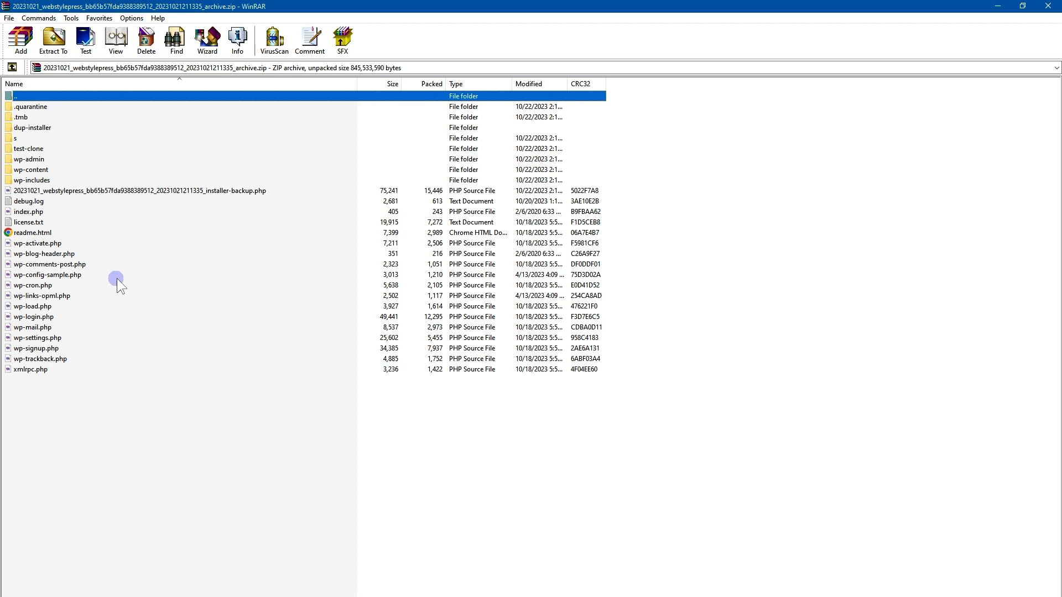
# Browse into wp-content, then its uploads folder, within the Duplicator backup archive
pyautogui.doubleClick(31, 169)
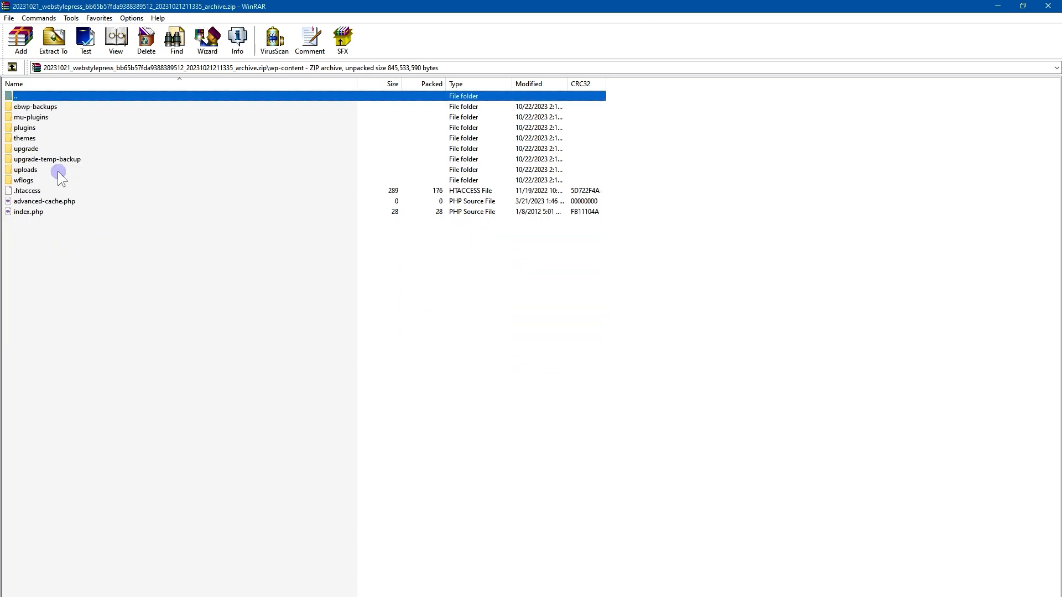
pyautogui.doubleClick(26, 169)
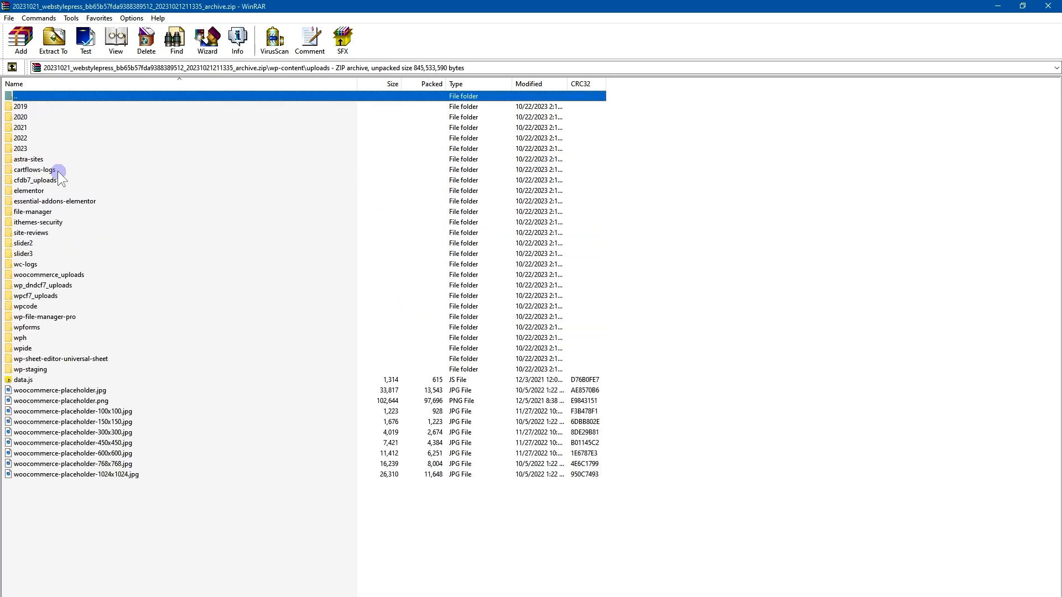
pyautogui.moveTo(121, 521)
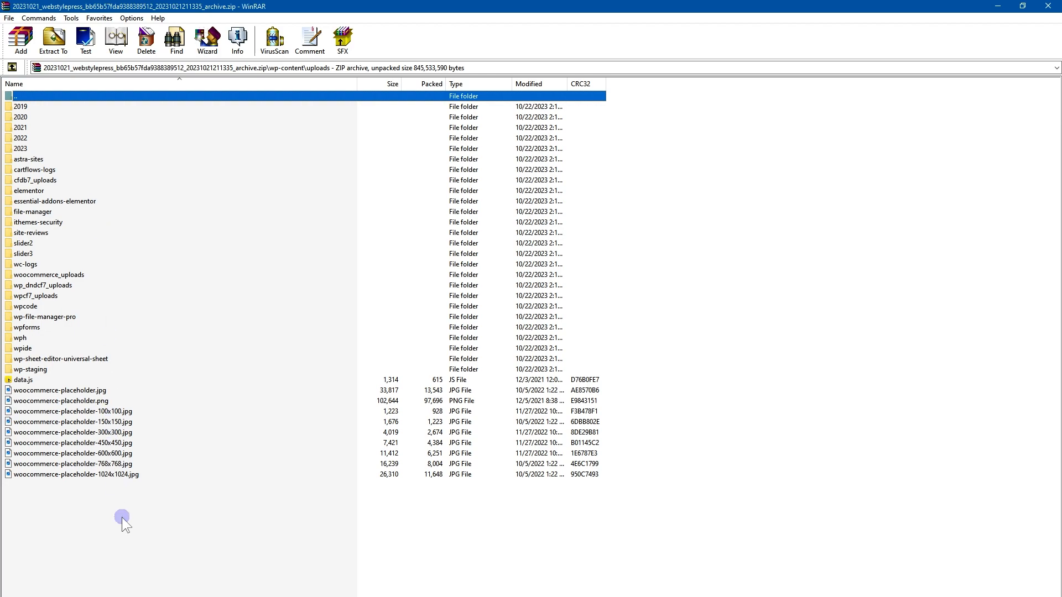